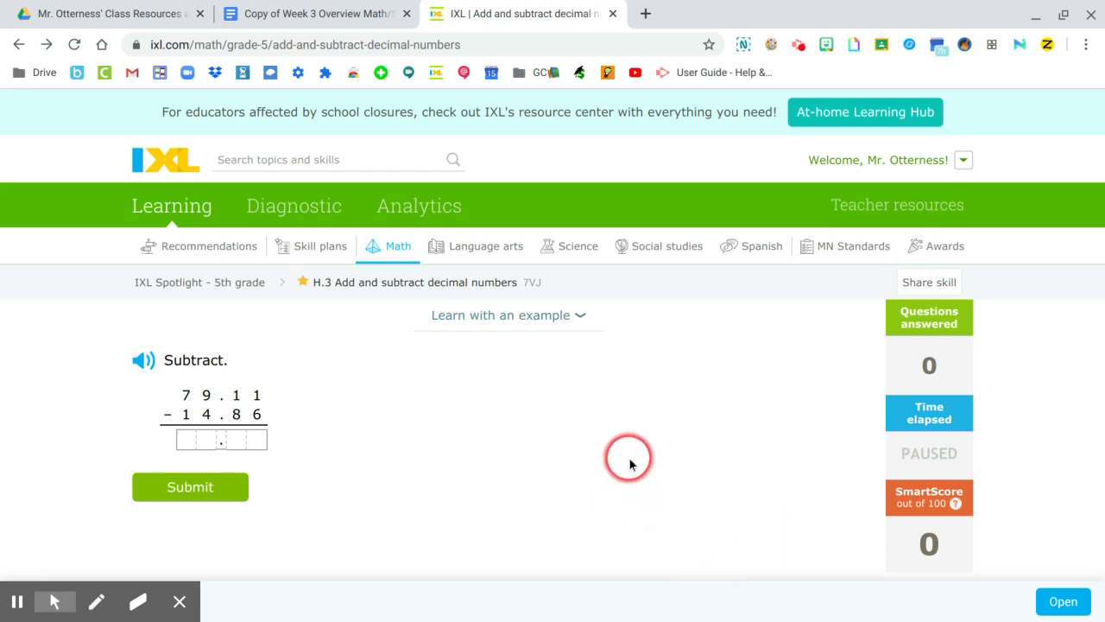
pyautogui.moveTo(556, 458)
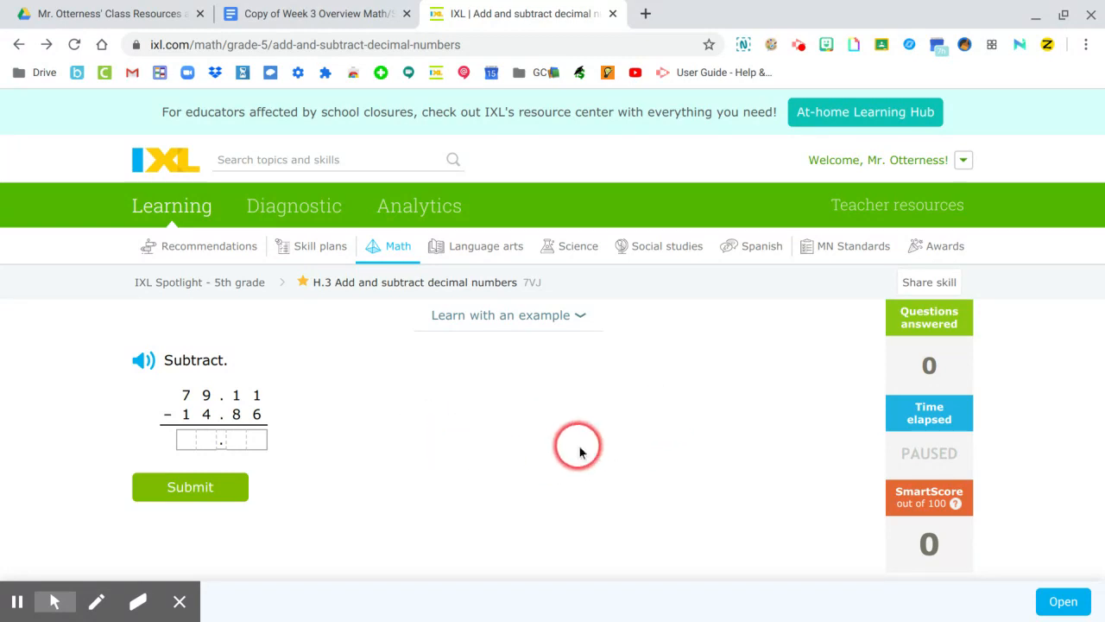
pyautogui.moveTo(604, 419)
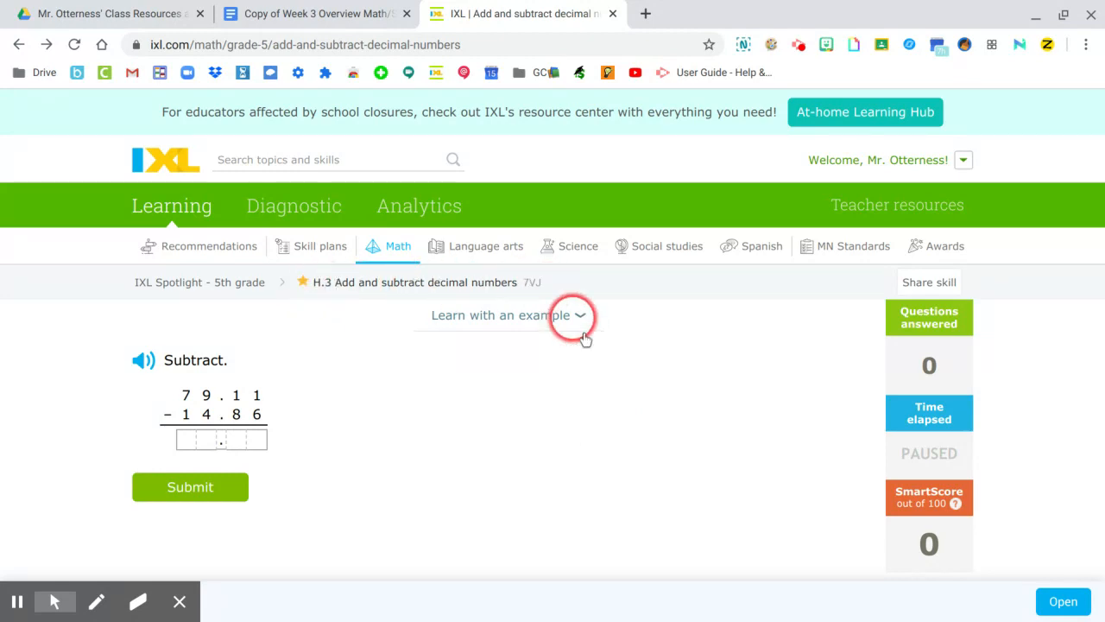
pyautogui.moveTo(596, 414)
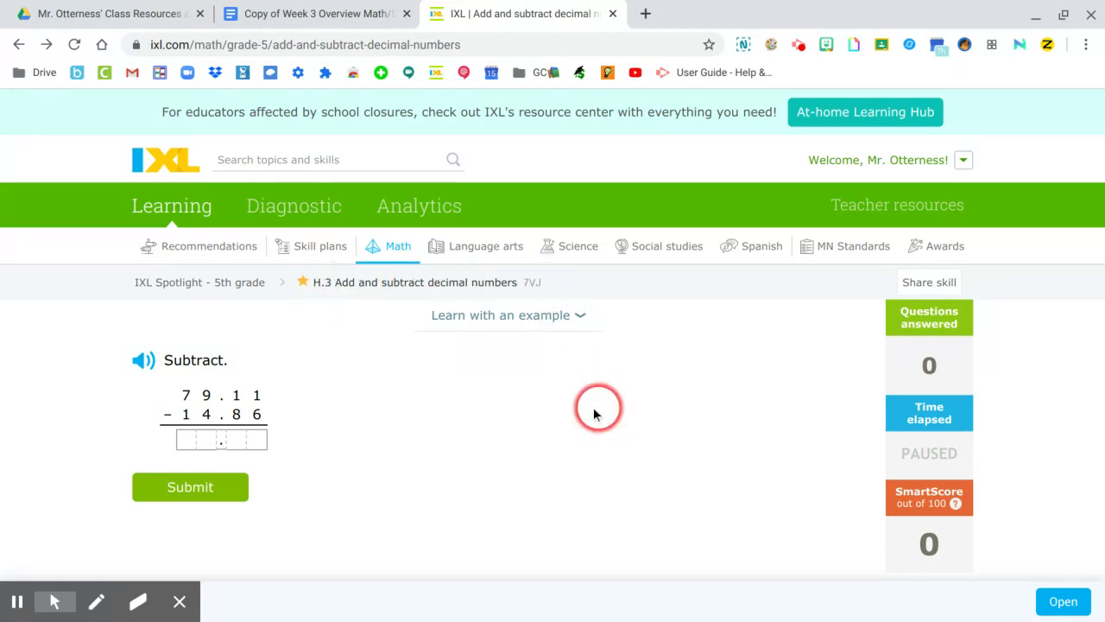
pyautogui.moveTo(482, 384)
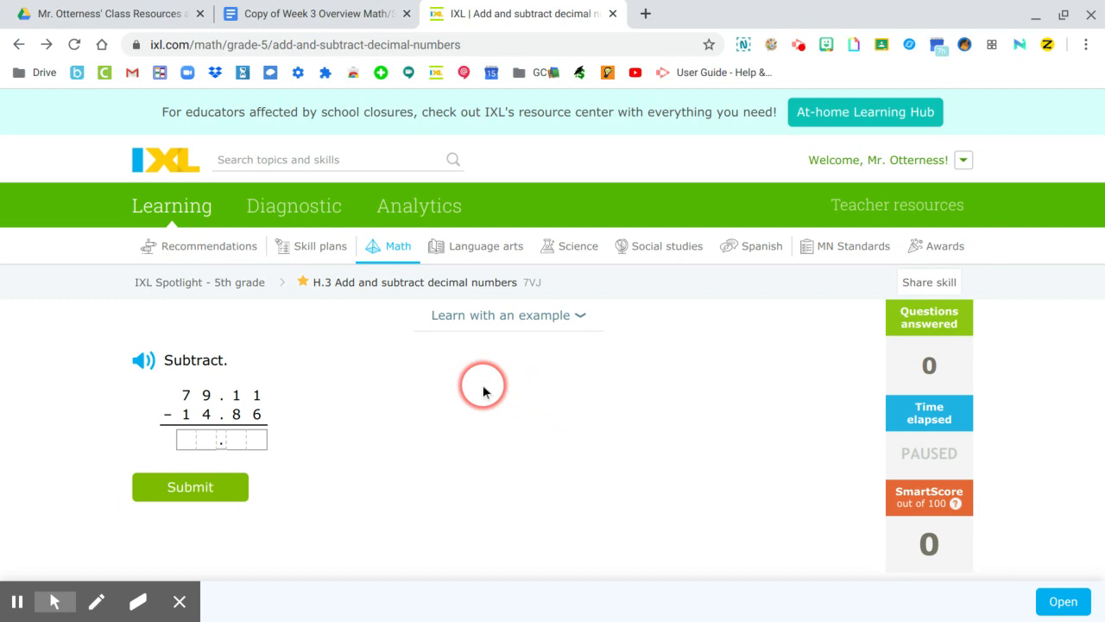
pyautogui.moveTo(518, 452)
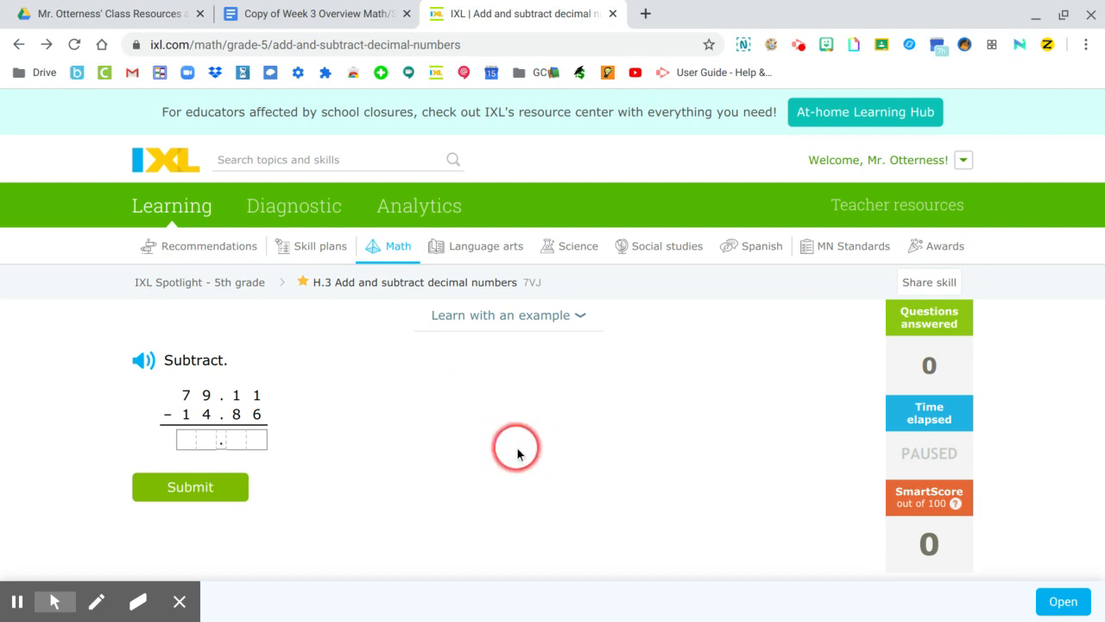
pyautogui.moveTo(364, 406)
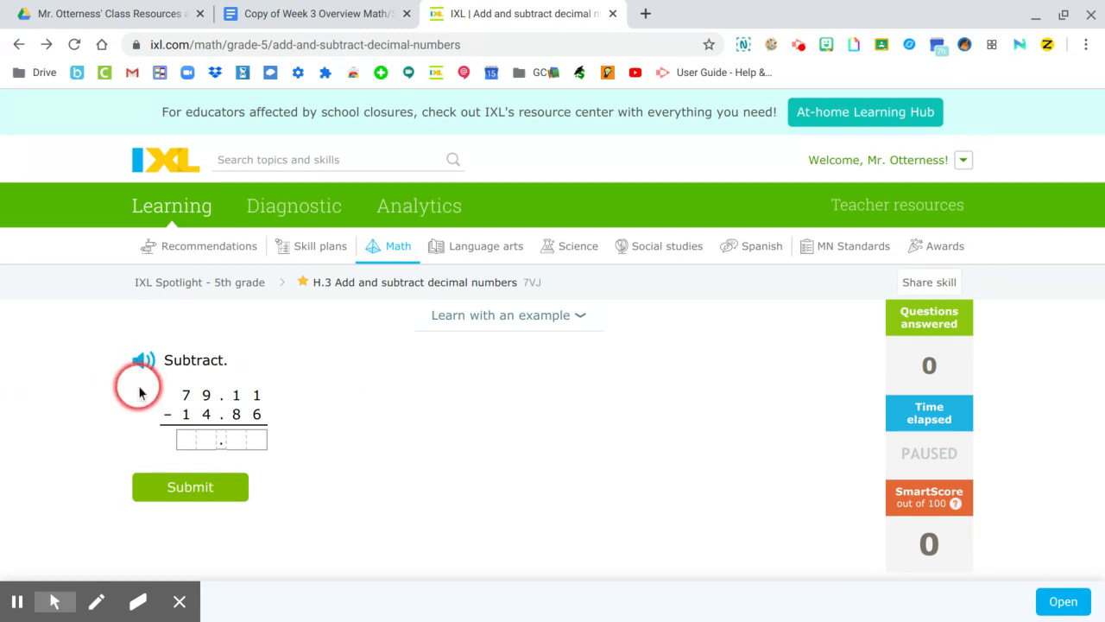
# Select the red annotation pen and draw a dollar sign left of 79.11 − 14.86.
pyautogui.click(96, 601)
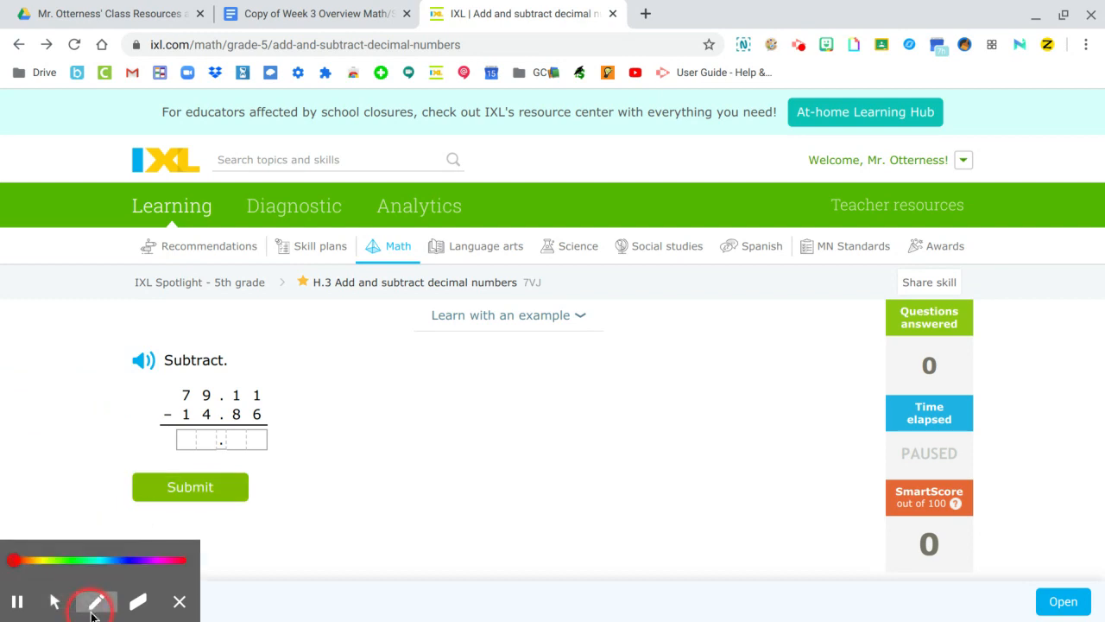
pyautogui.click(96, 601)
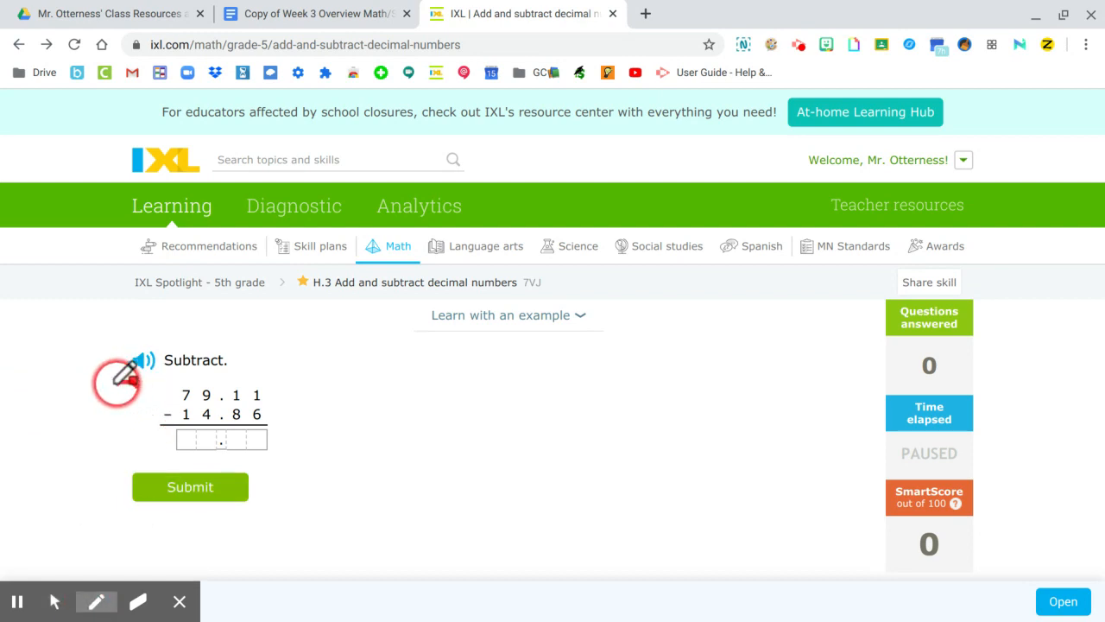
pyautogui.moveTo(134, 363); pyautogui.dragTo(116, 418)
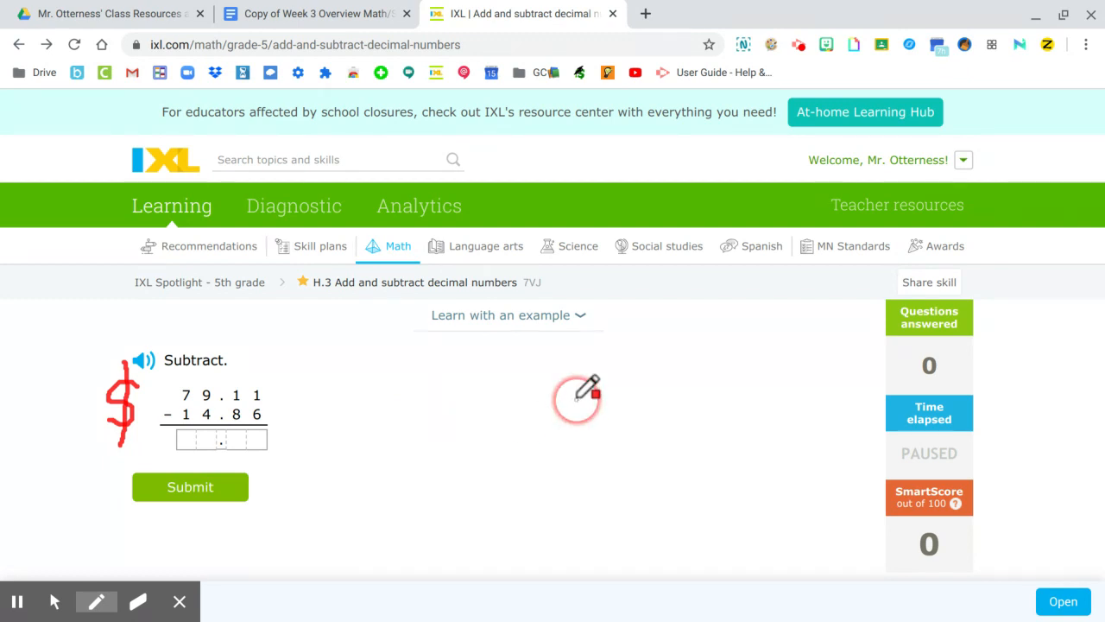
pyautogui.moveTo(600, 380)
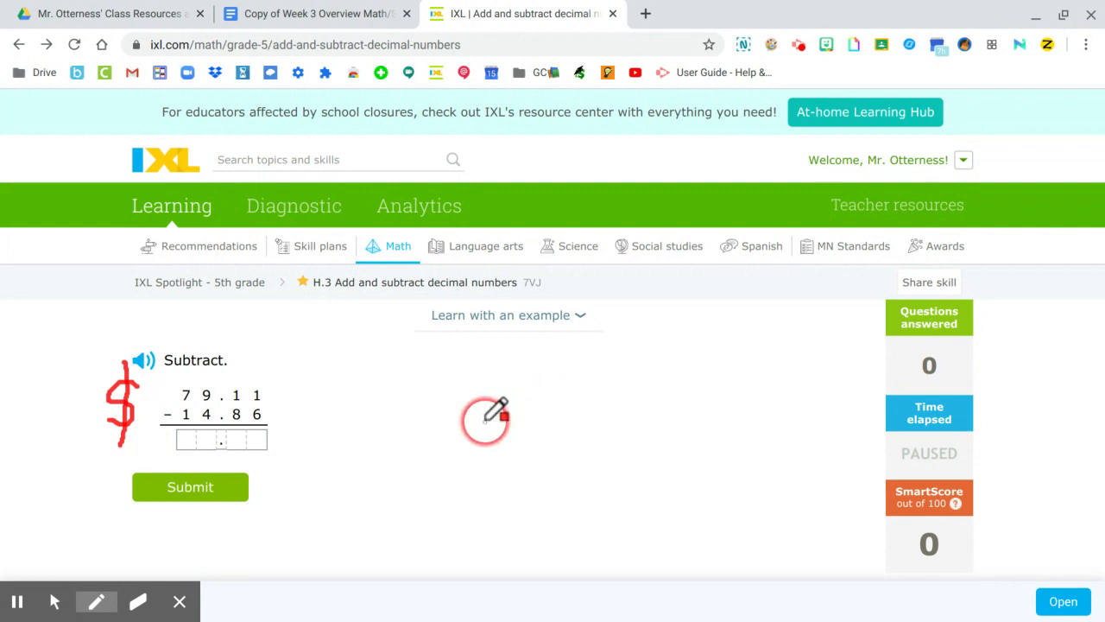
pyautogui.moveTo(466, 474)
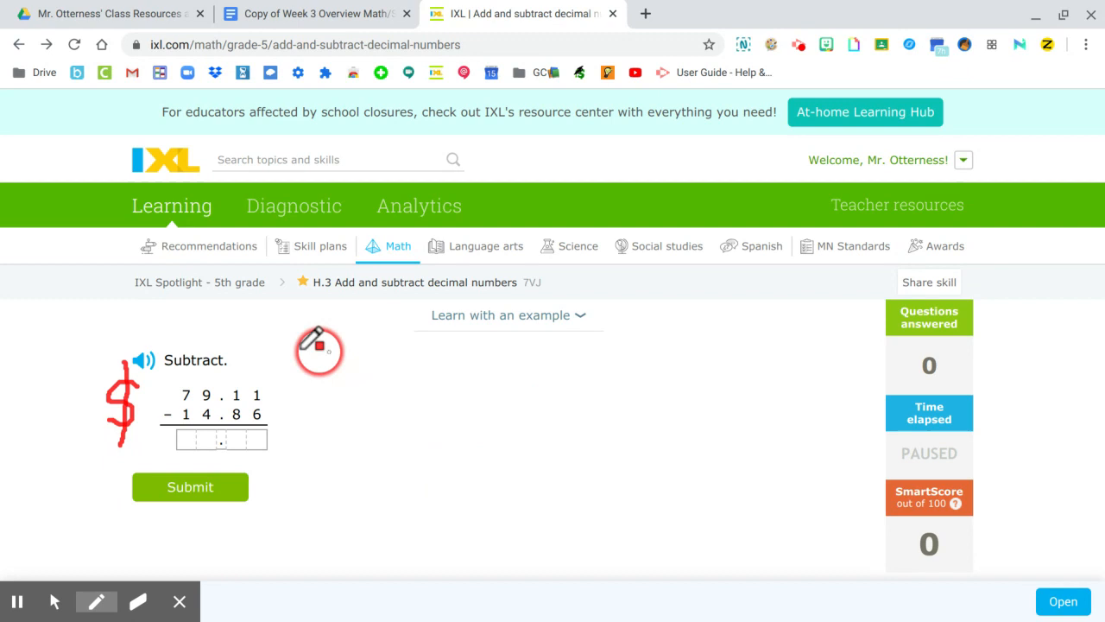
pyautogui.moveTo(544, 380)
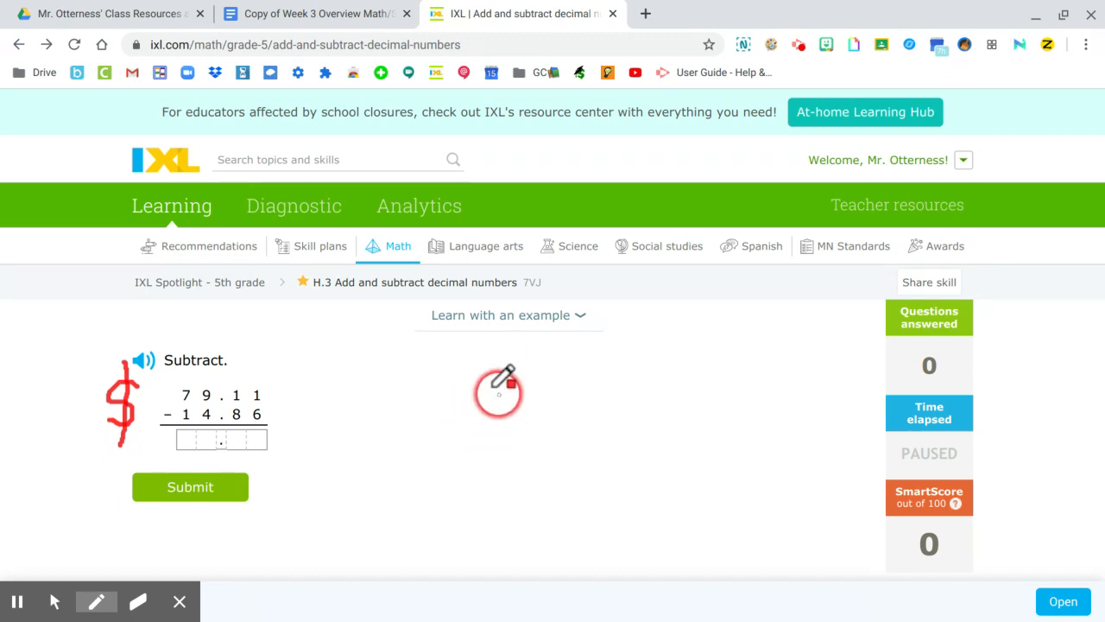
pyautogui.moveTo(271, 385)
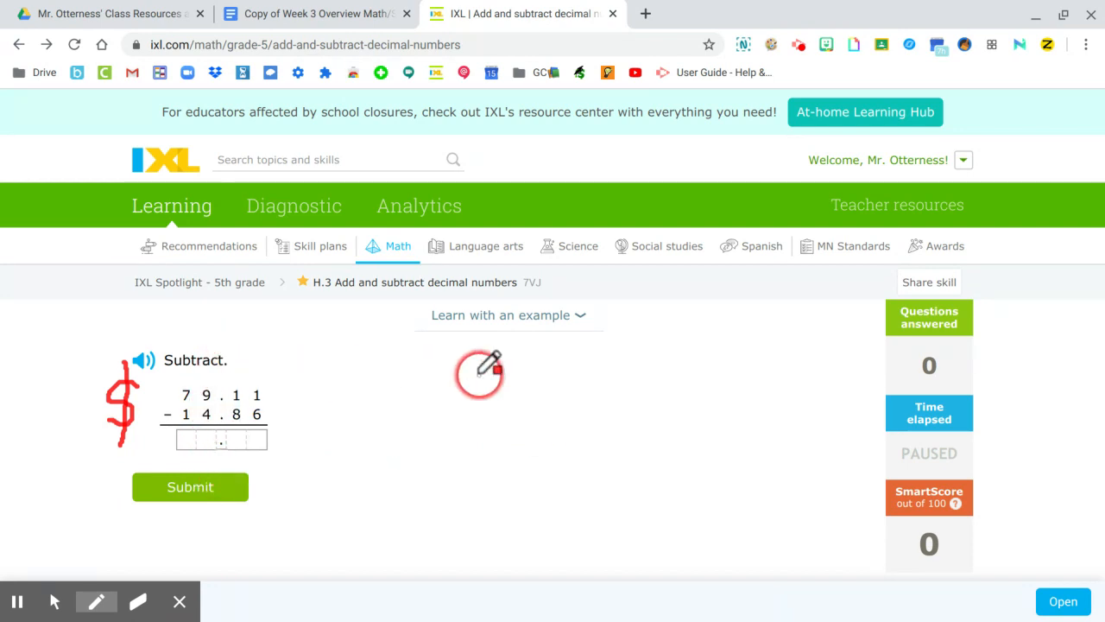
pyautogui.moveTo(566, 388)
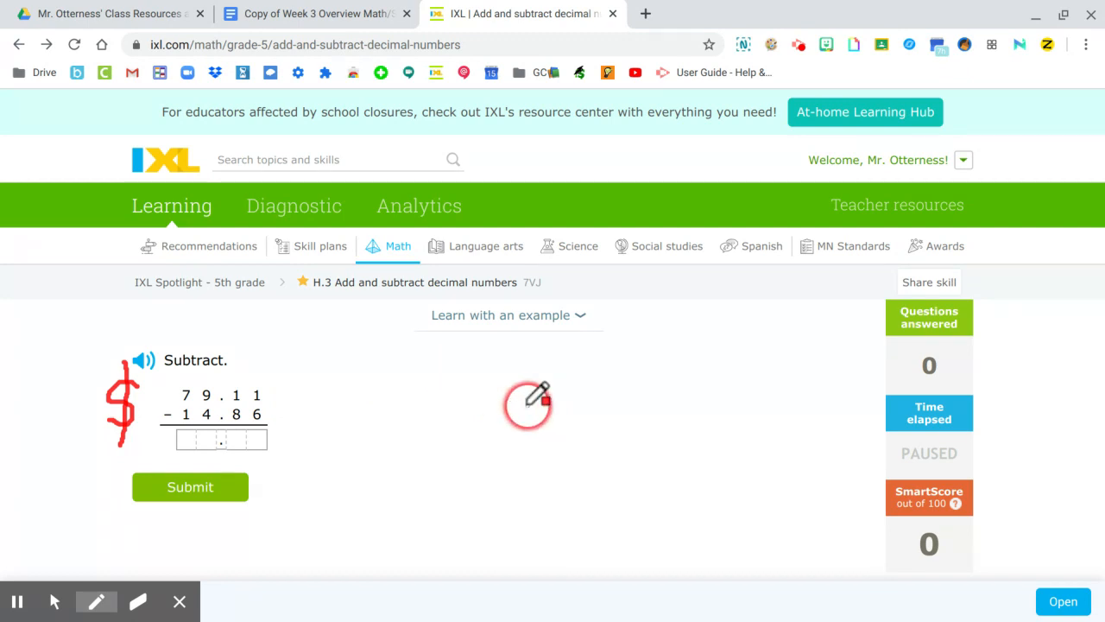
pyautogui.moveTo(514, 397)
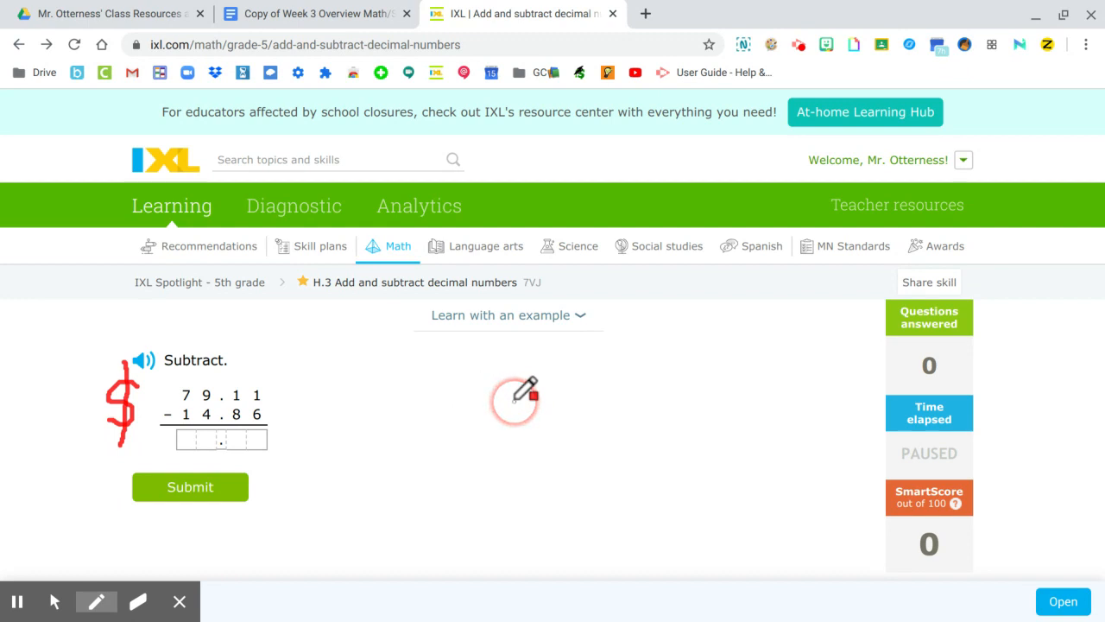
pyautogui.moveTo(462, 380)
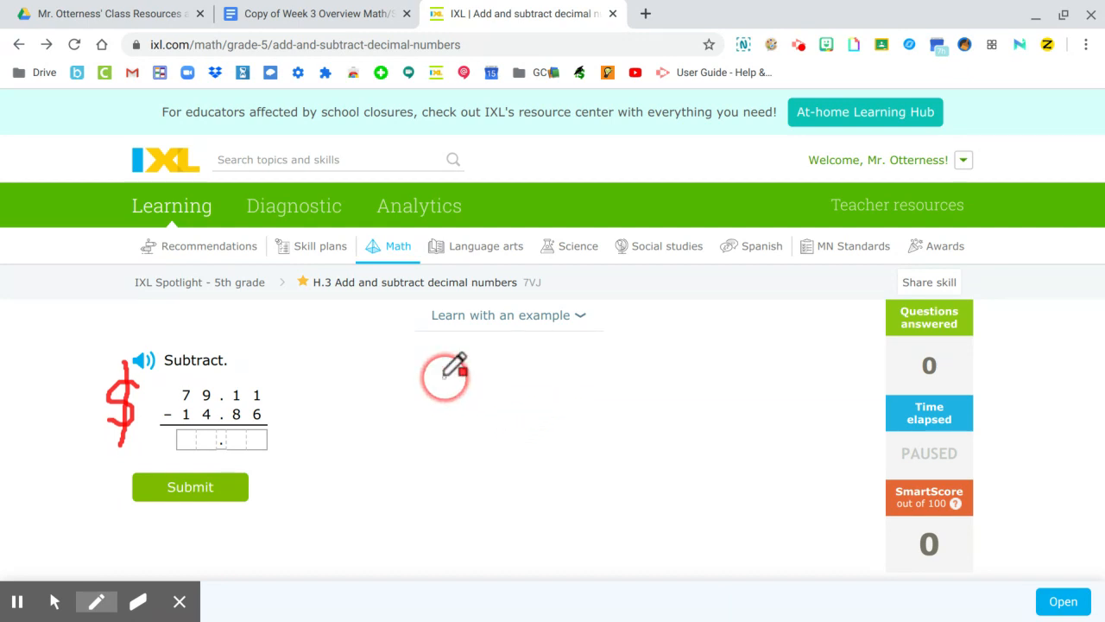
pyautogui.moveTo(514, 372)
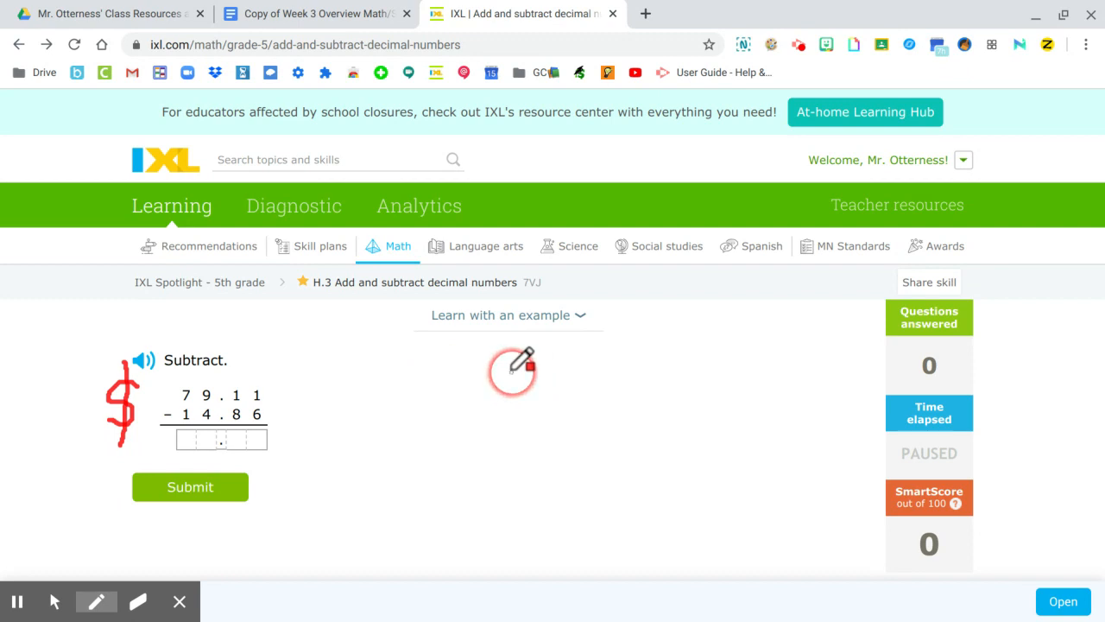
pyautogui.moveTo(230, 390)
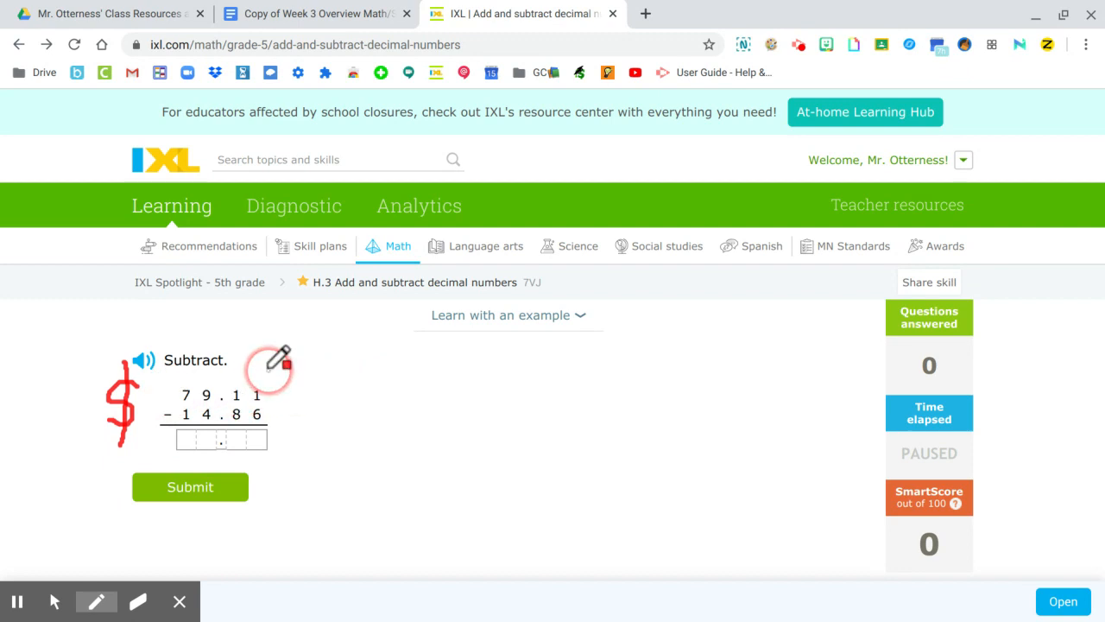
# Handwrite the estimate 80 in red to the right of the problem.
pyautogui.click(269, 370)
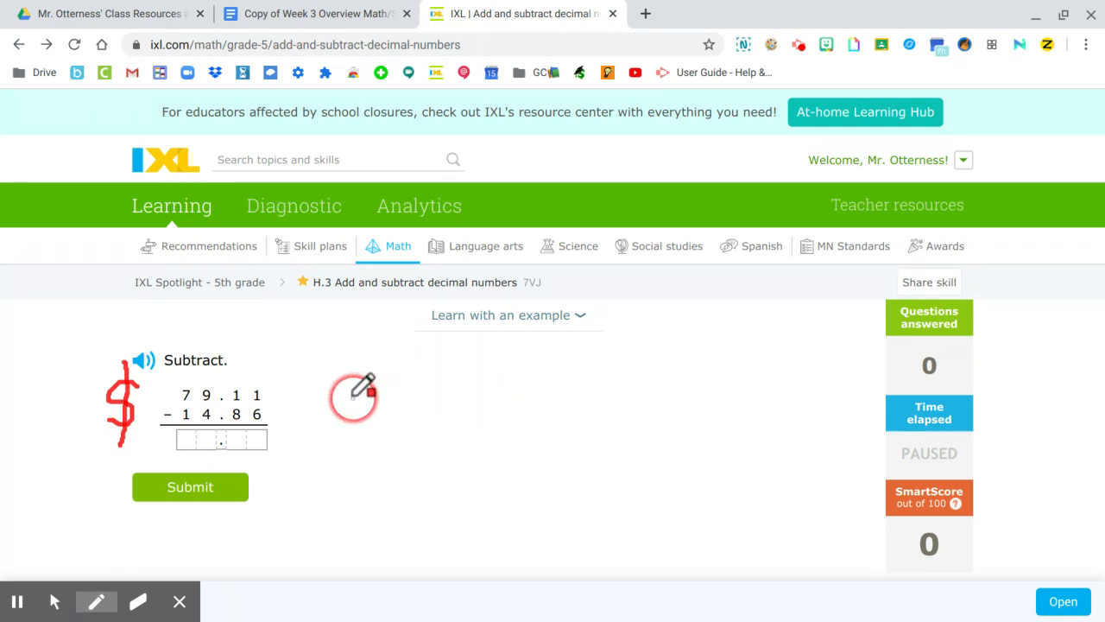
pyautogui.moveTo(464, 389)
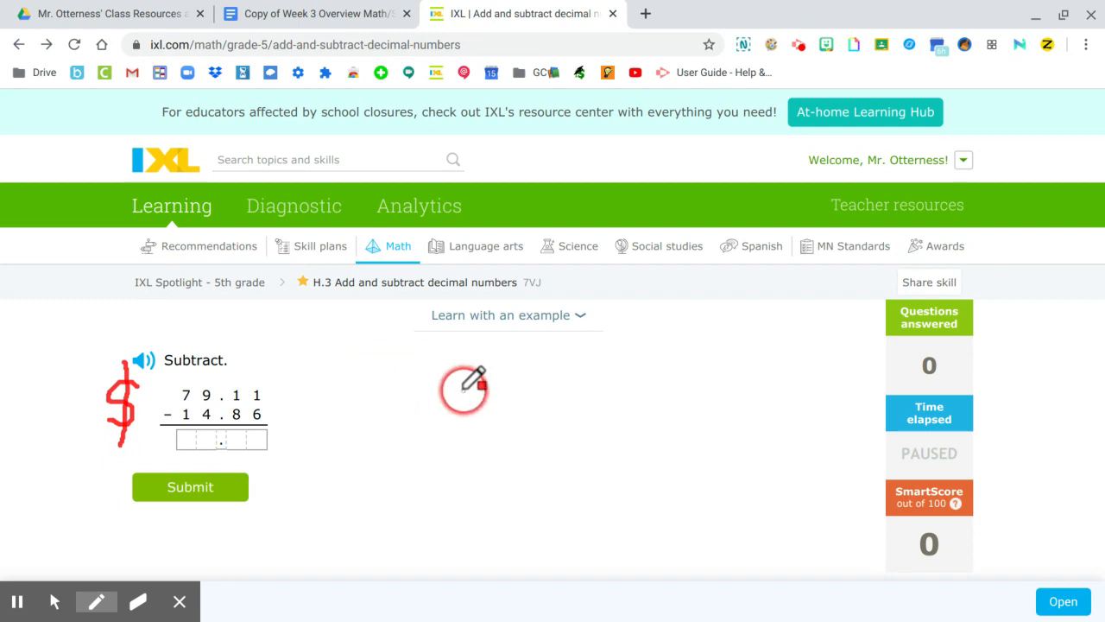
pyautogui.moveTo(168, 389)
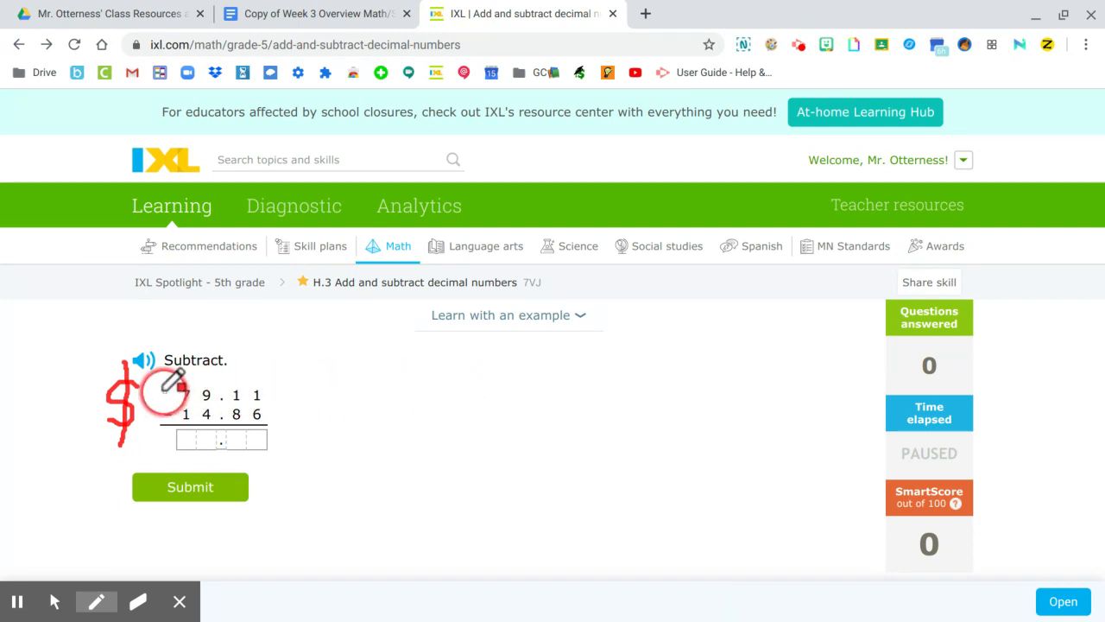
pyautogui.moveTo(451, 358)
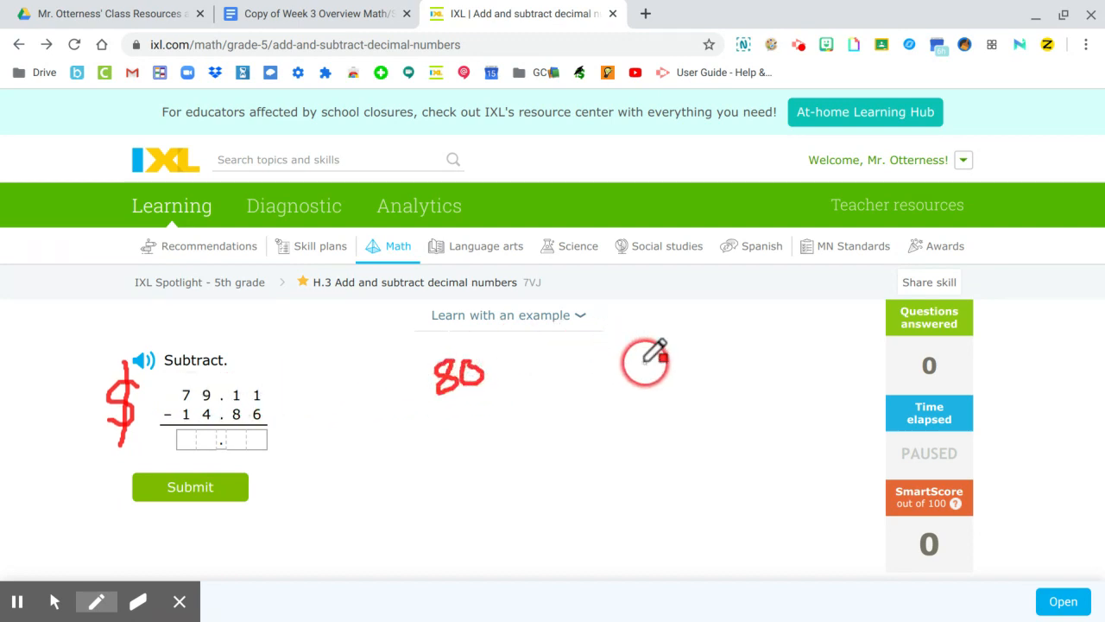
pyautogui.moveTo(661, 389)
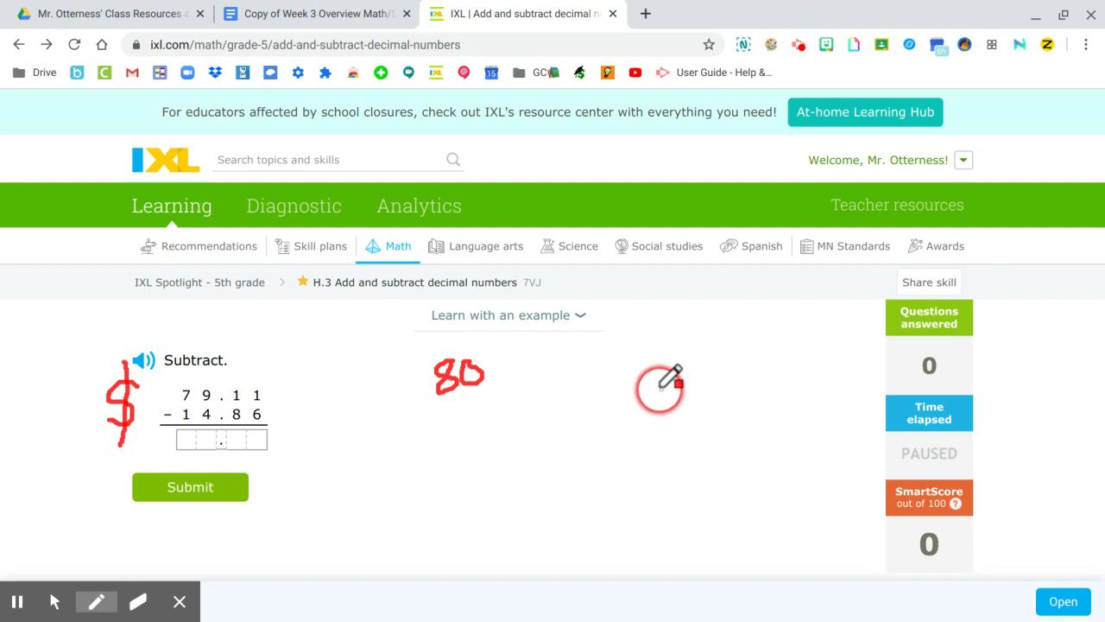
pyautogui.moveTo(190, 389)
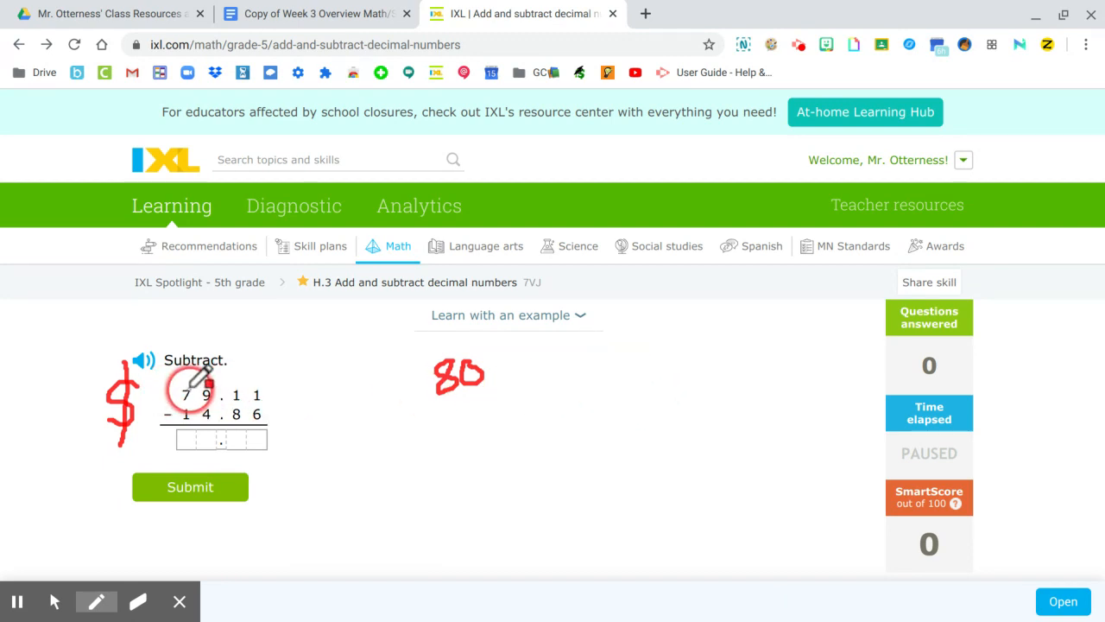
pyautogui.moveTo(548, 375)
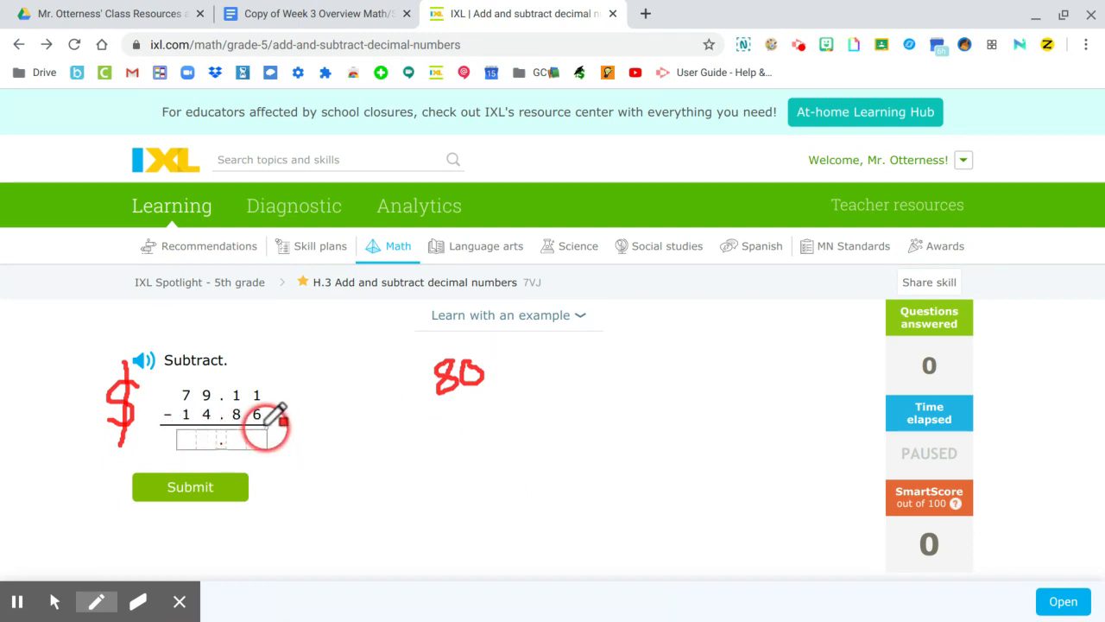
pyautogui.moveTo(483, 432)
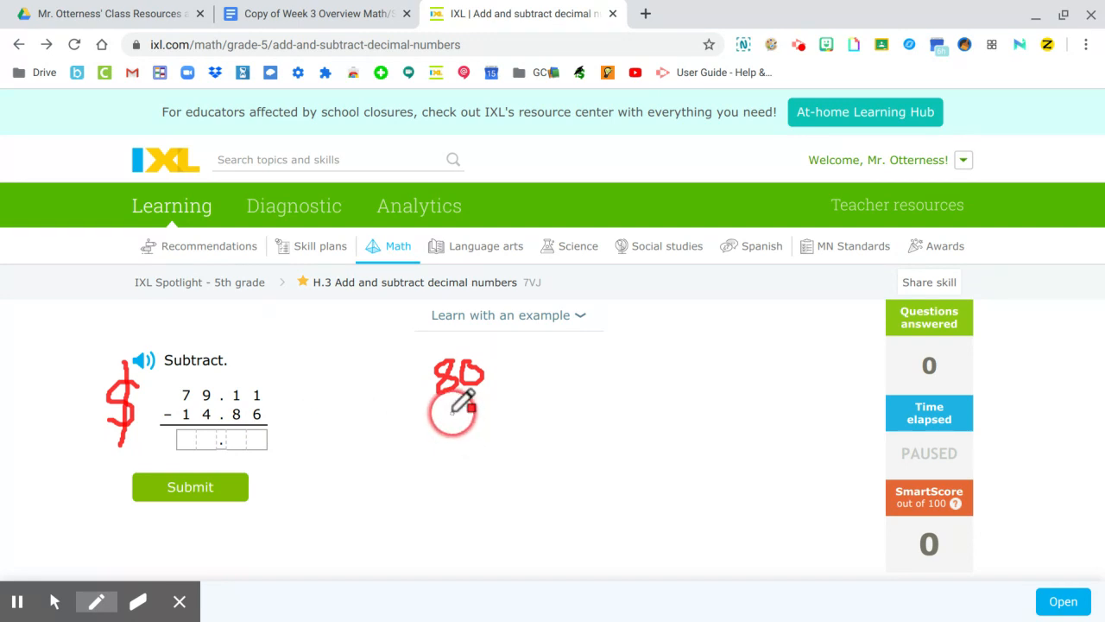
# Write −15 under 80 in red, giving the circled estimate 65.
pyautogui.moveTo(449, 406); pyautogui.dragTo(496, 441)
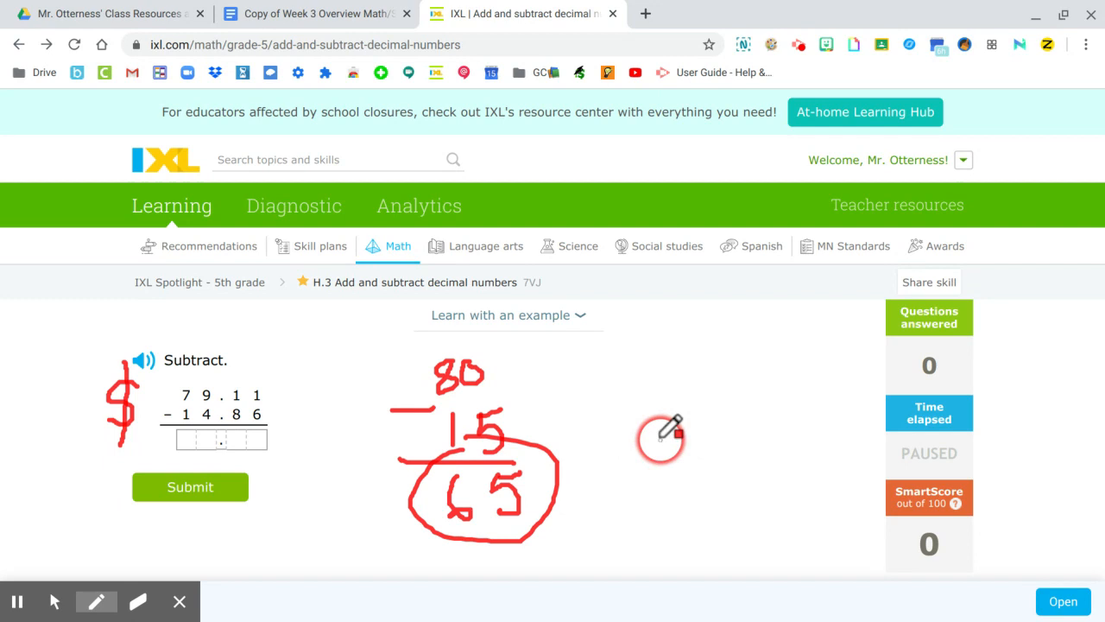
pyautogui.moveTo(290, 367)
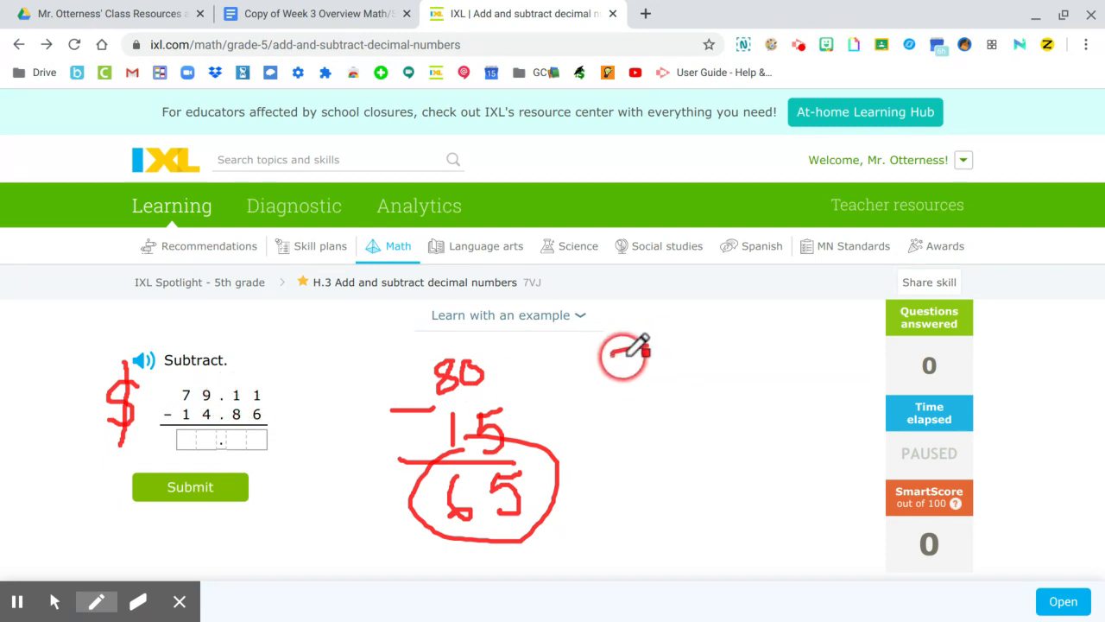
# Write .89 and .14 in red beside the 65 estimate.
pyautogui.moveTo(622, 359); pyautogui.dragTo(687, 367)
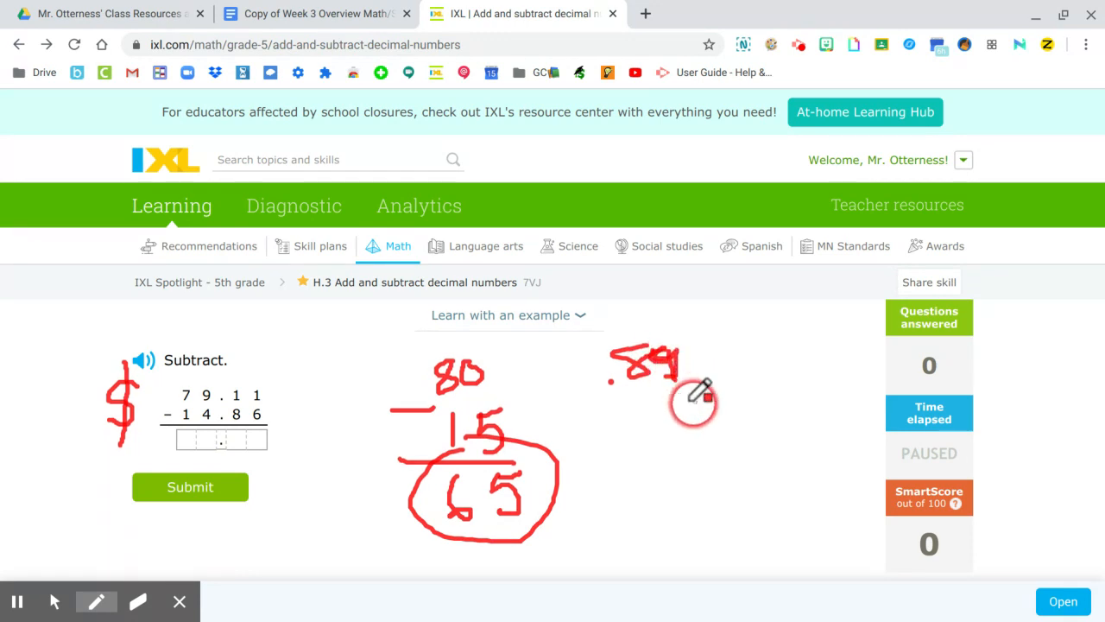
pyautogui.moveTo(294, 396)
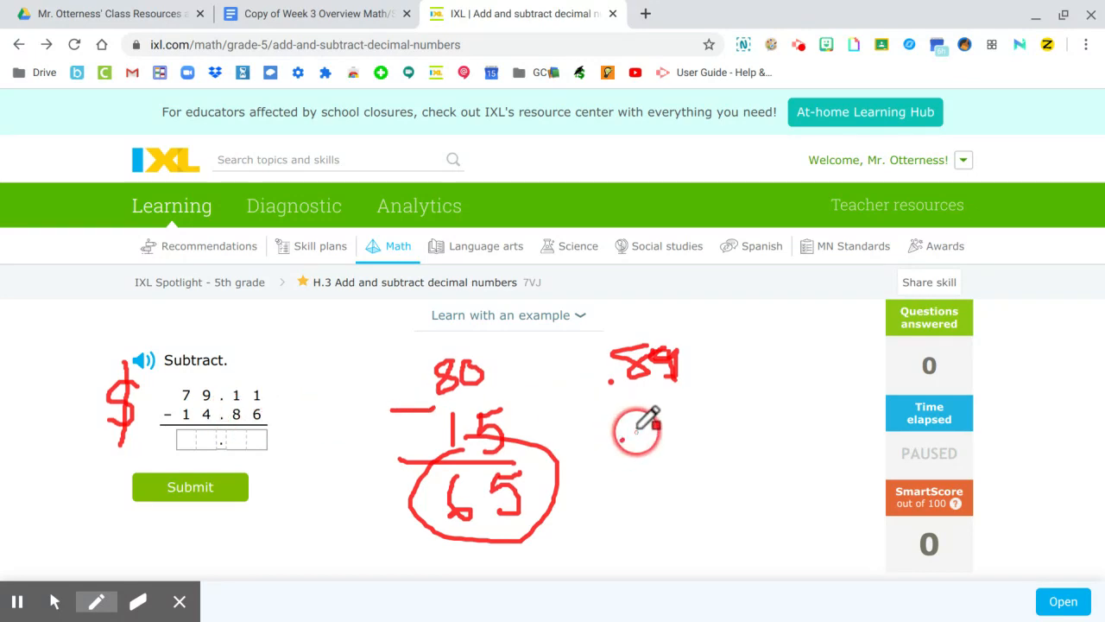
pyautogui.moveTo(637, 430); pyautogui.dragTo(691, 410)
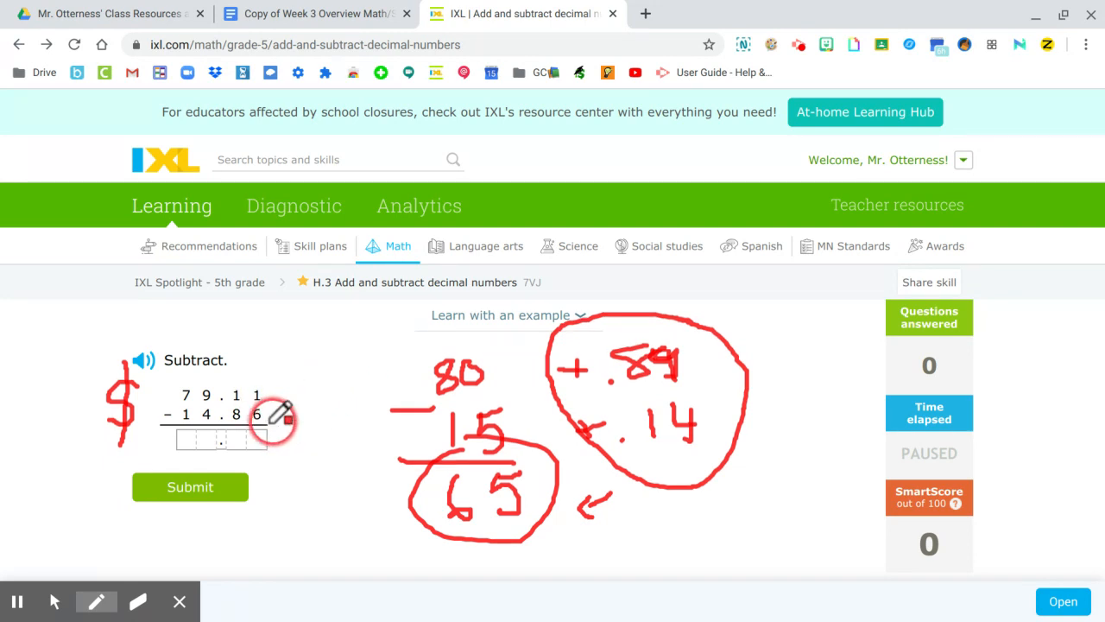
pyautogui.moveTo(324, 453)
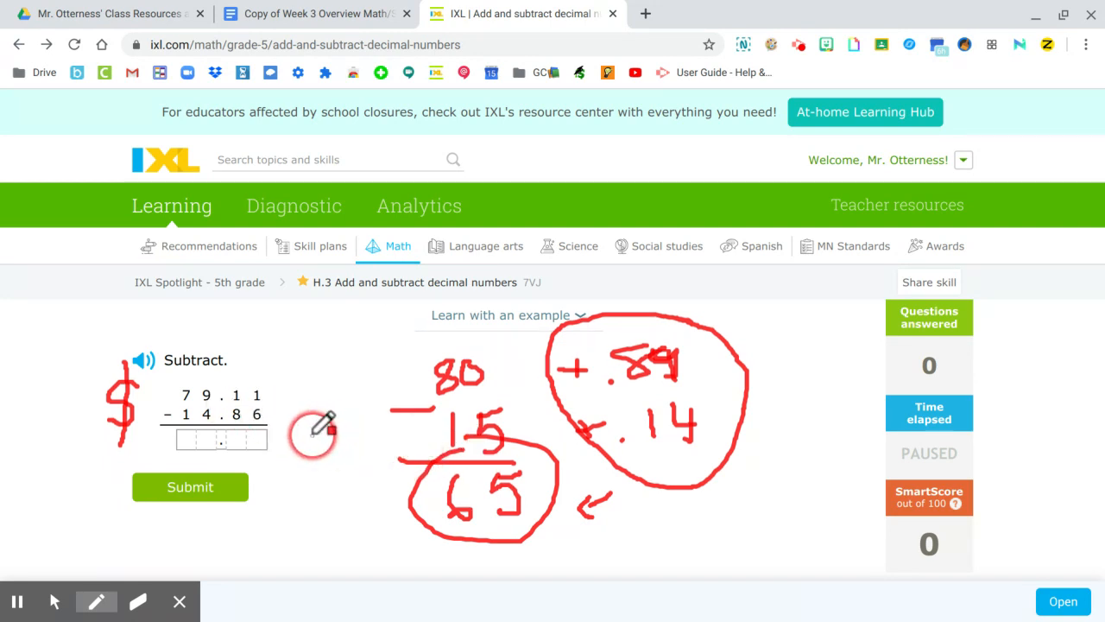
pyautogui.moveTo(259, 384)
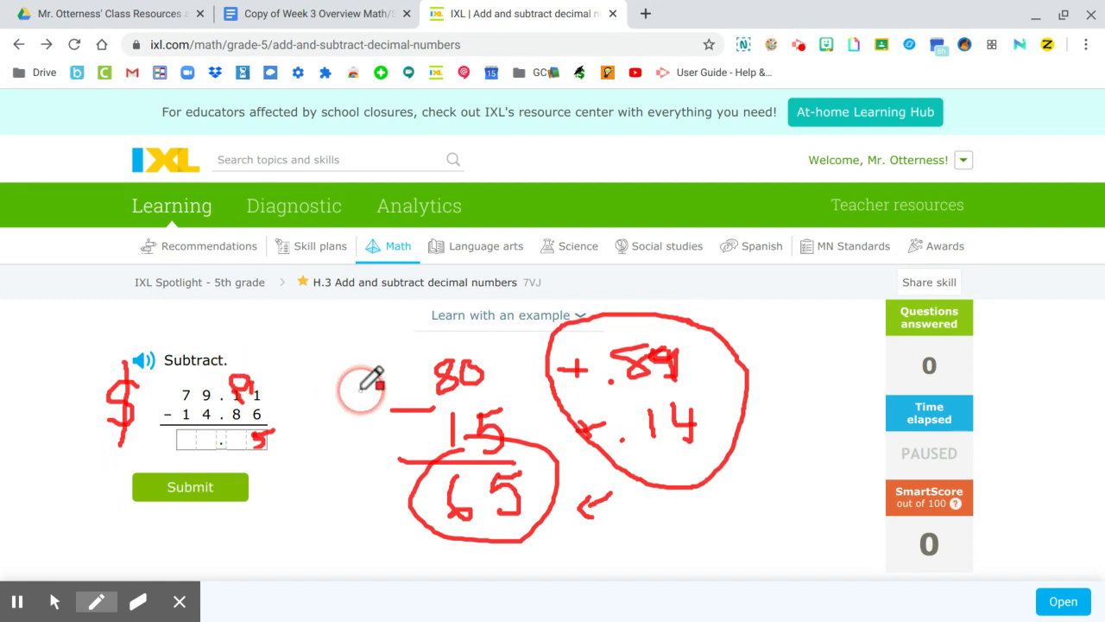
pyautogui.moveTo(324, 439)
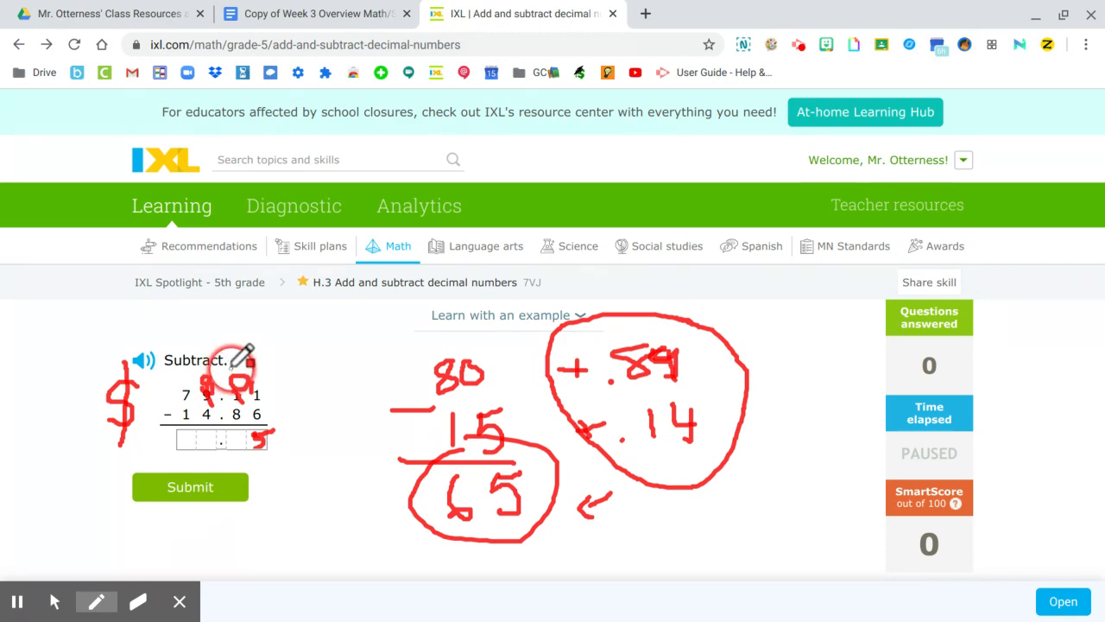
pyautogui.moveTo(400, 389)
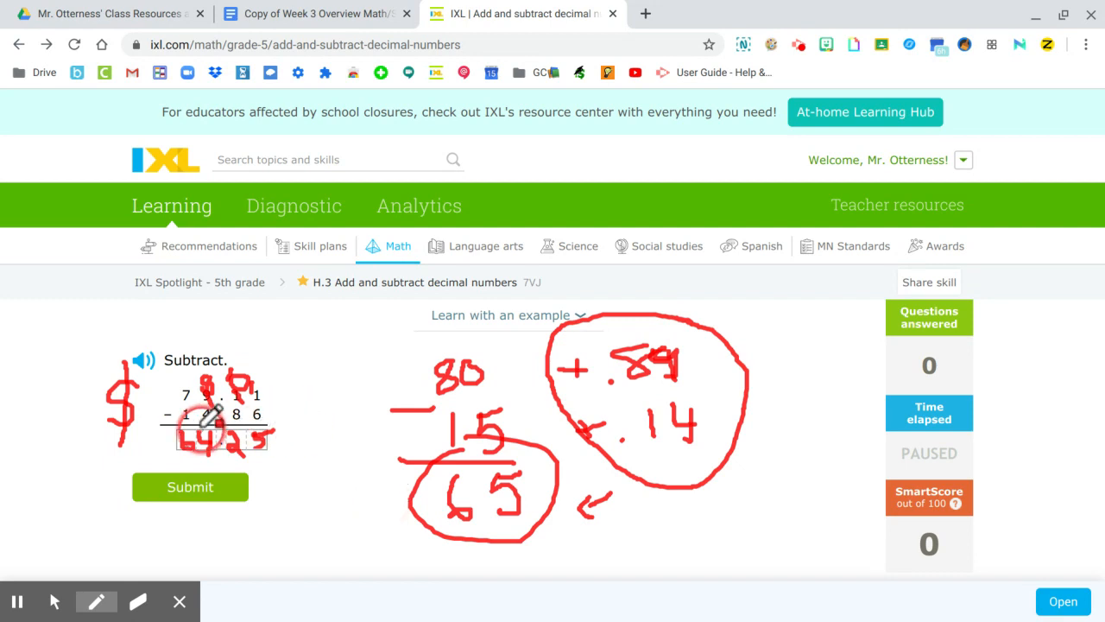
pyautogui.moveTo(298, 506)
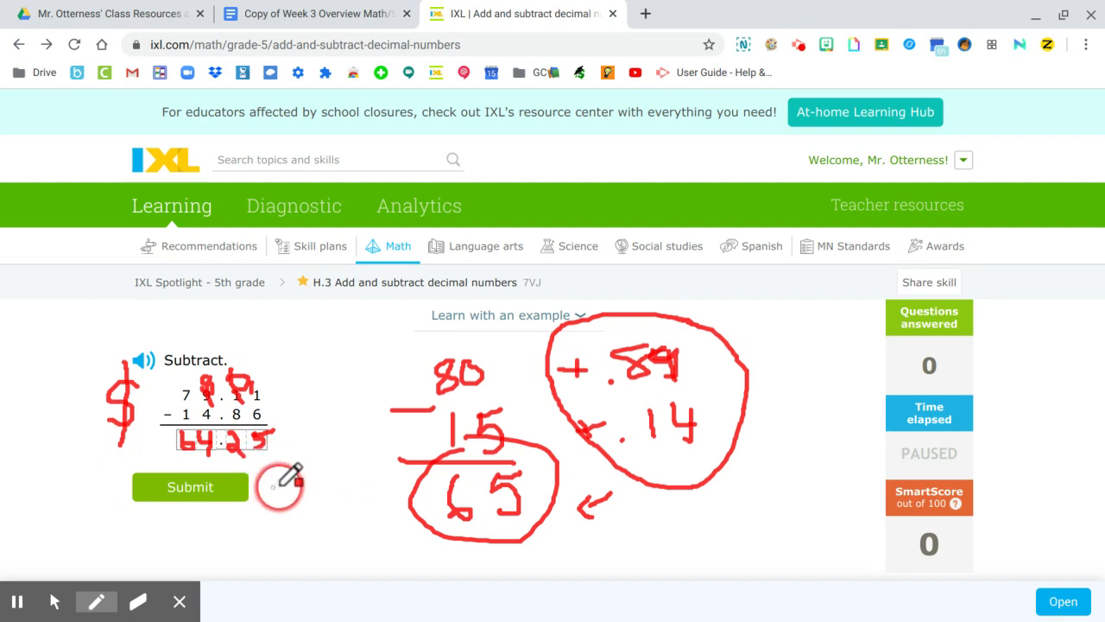
pyautogui.moveTo(306, 496)
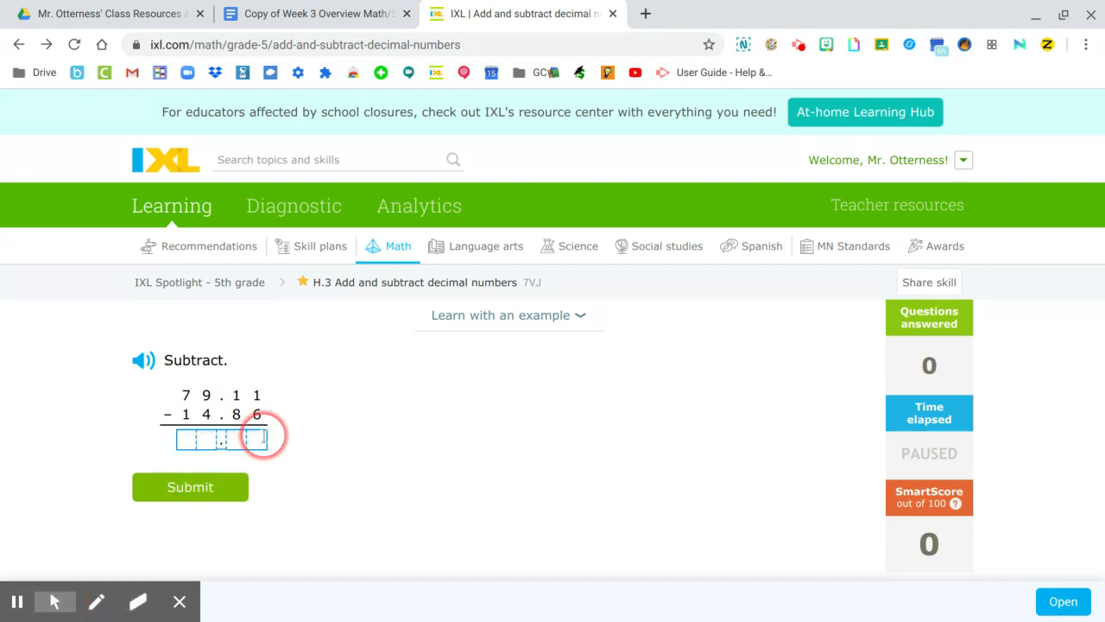
# Enter 46.25 as the answer to 79.11 − 14.86 and submit it.
pyautogui.write('25')
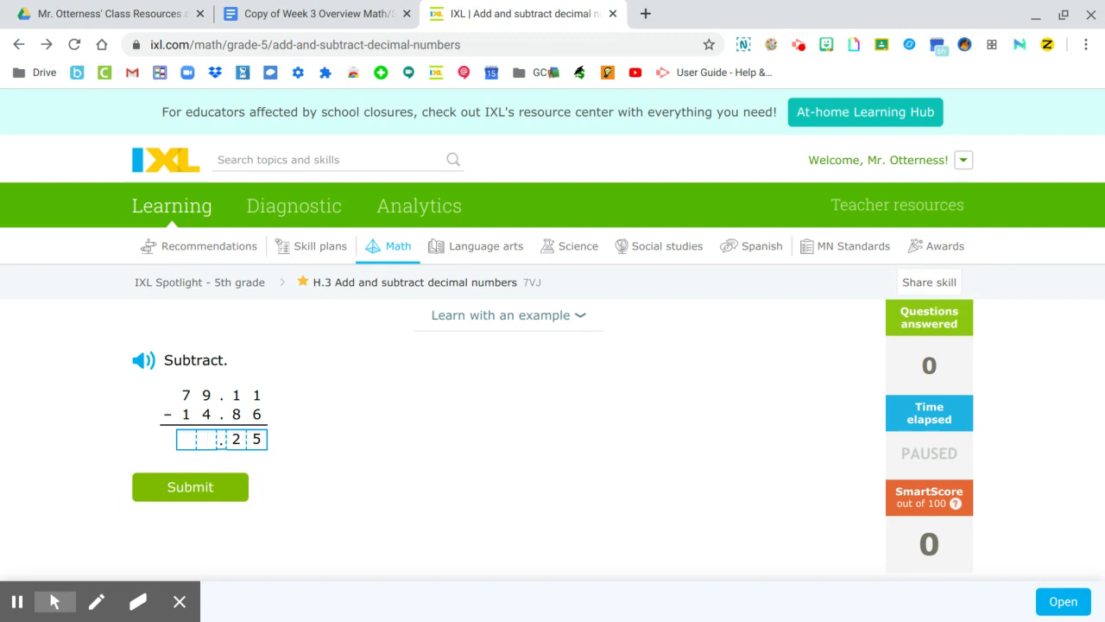
pyautogui.write('46')
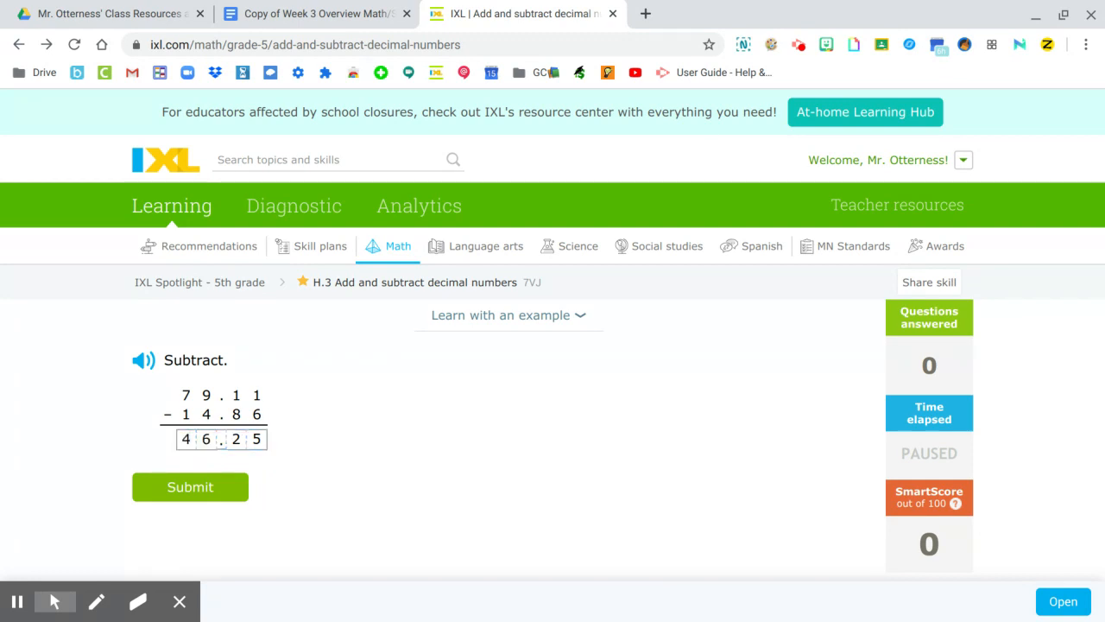
pyautogui.click(190, 486)
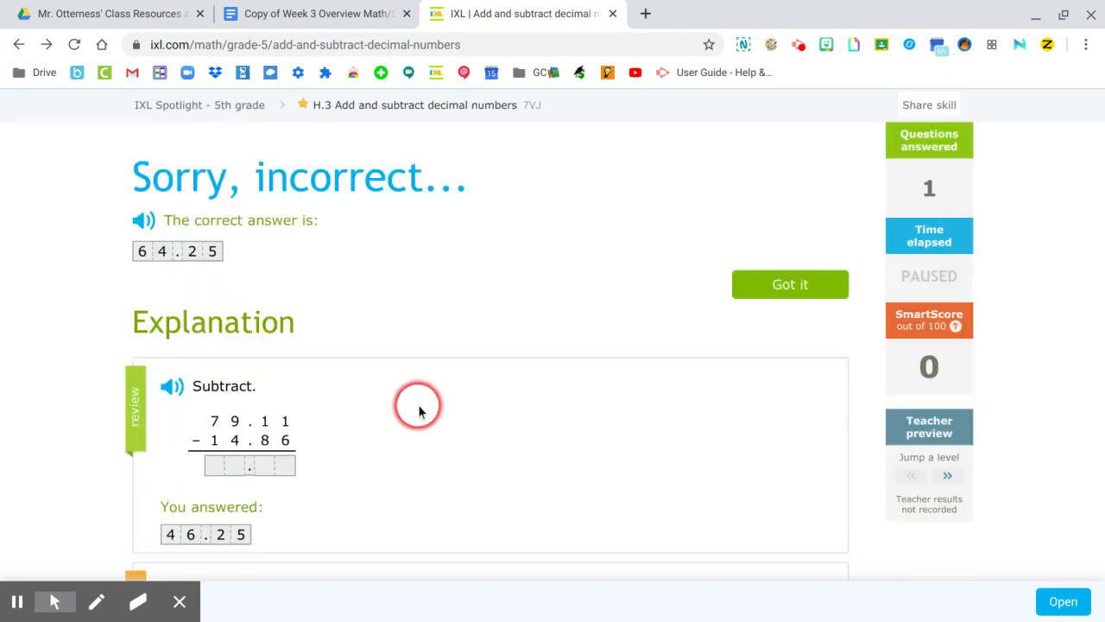
# Read the feedback showing 64.25, then dismiss it with Got it.
pyautogui.scroll(-3)
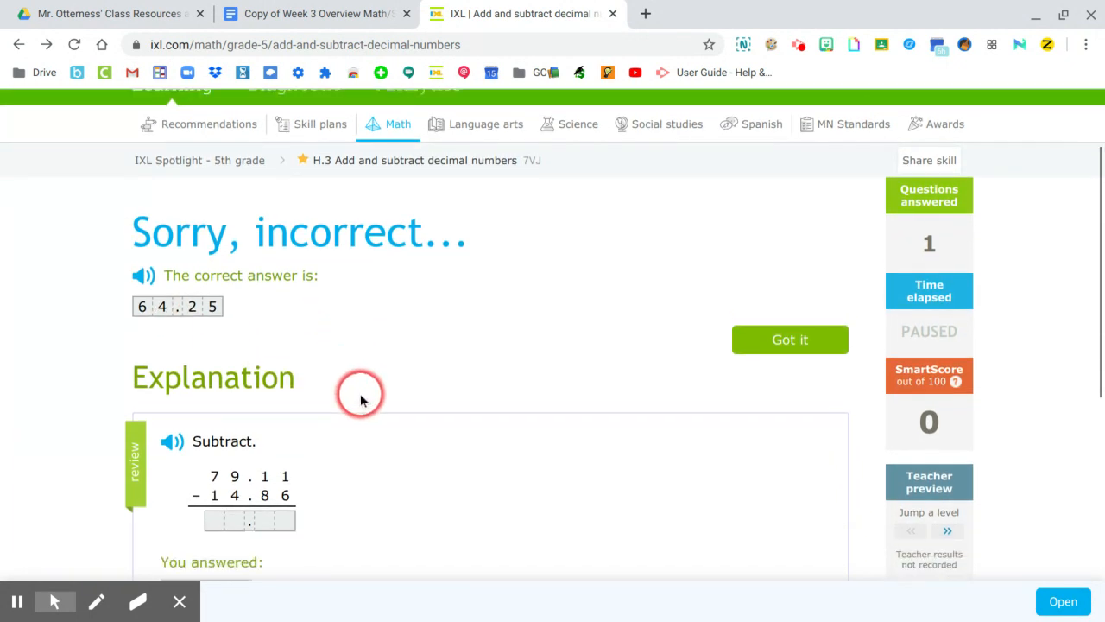
pyautogui.scroll(-3)
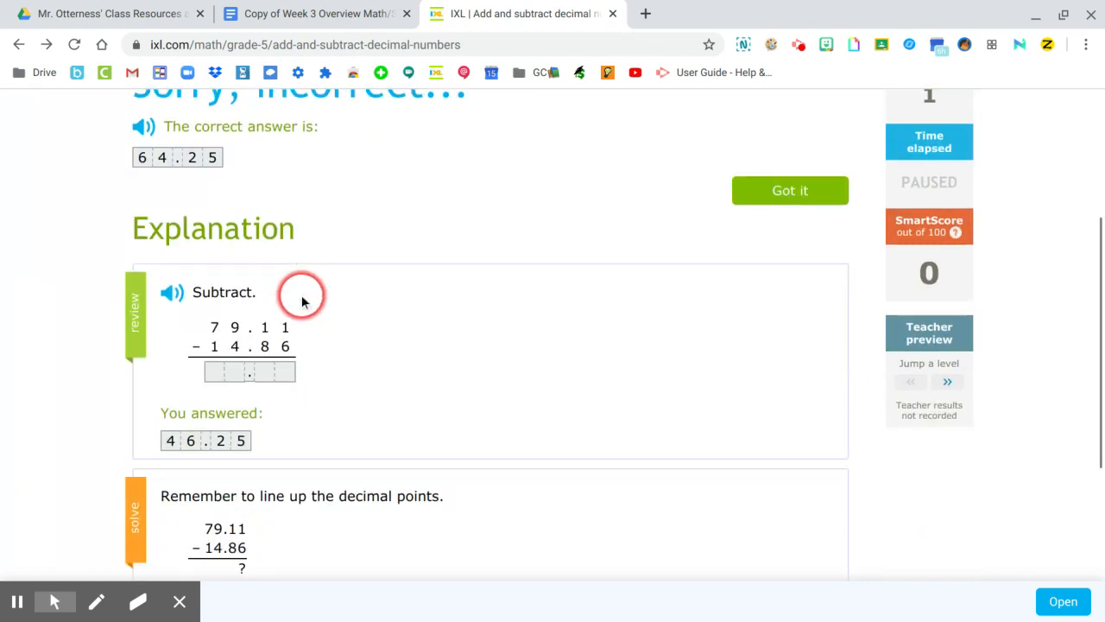
pyautogui.scroll(-3)
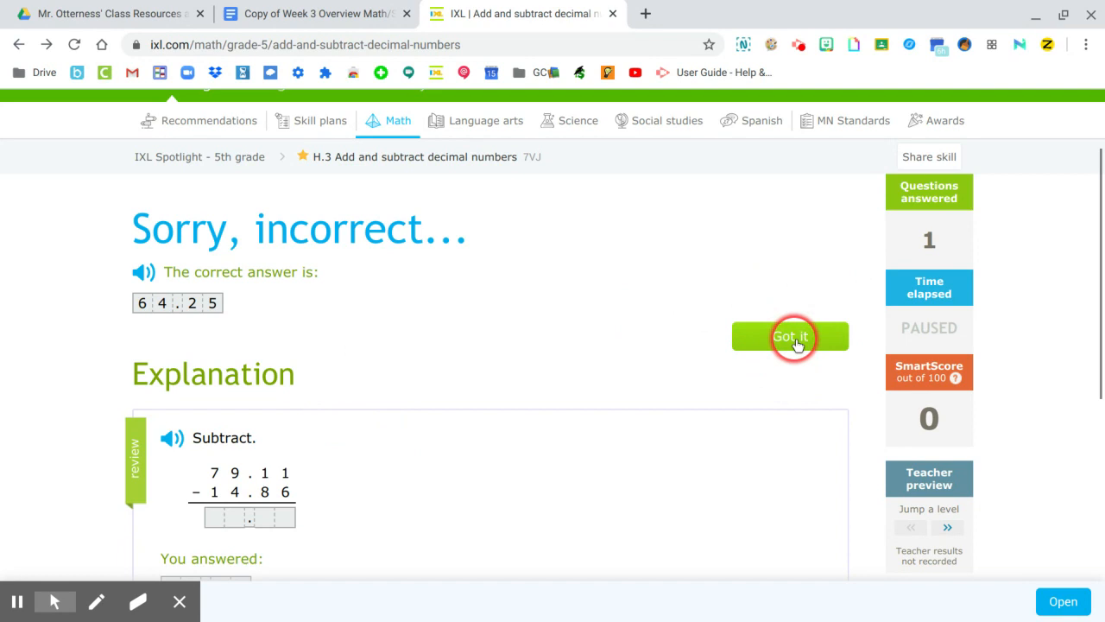
pyautogui.scroll(-3)
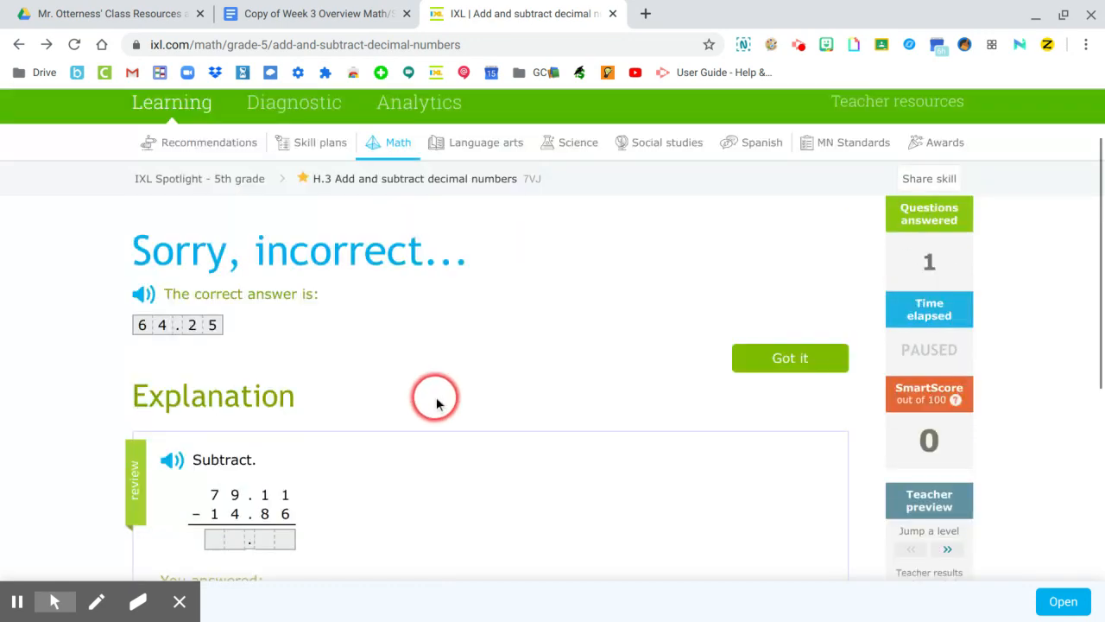
pyautogui.scroll(-3)
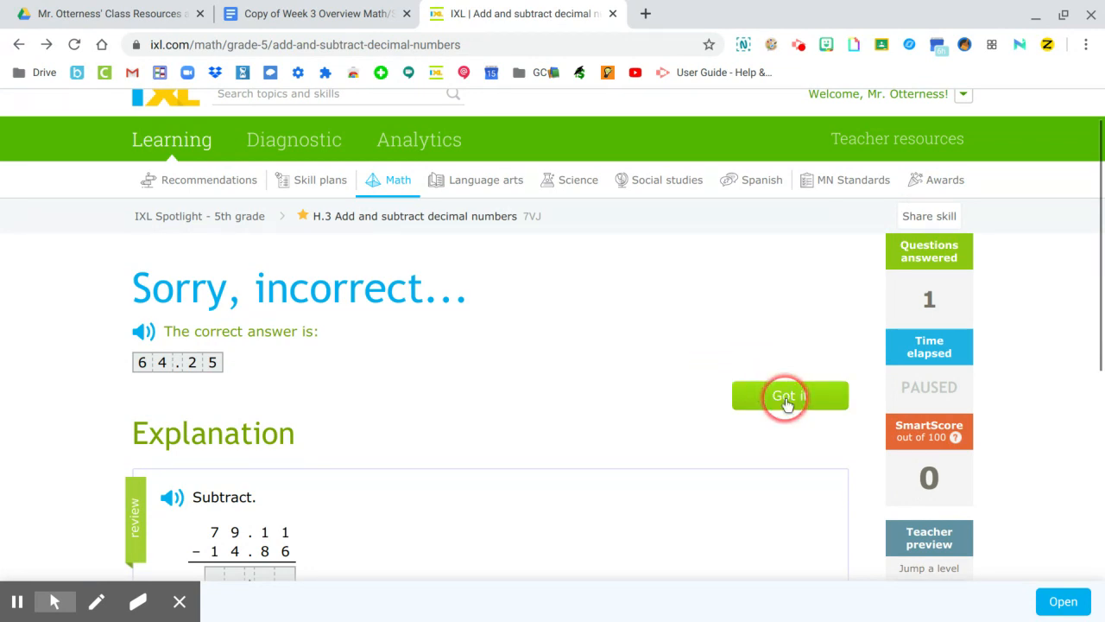
pyautogui.click(787, 396)
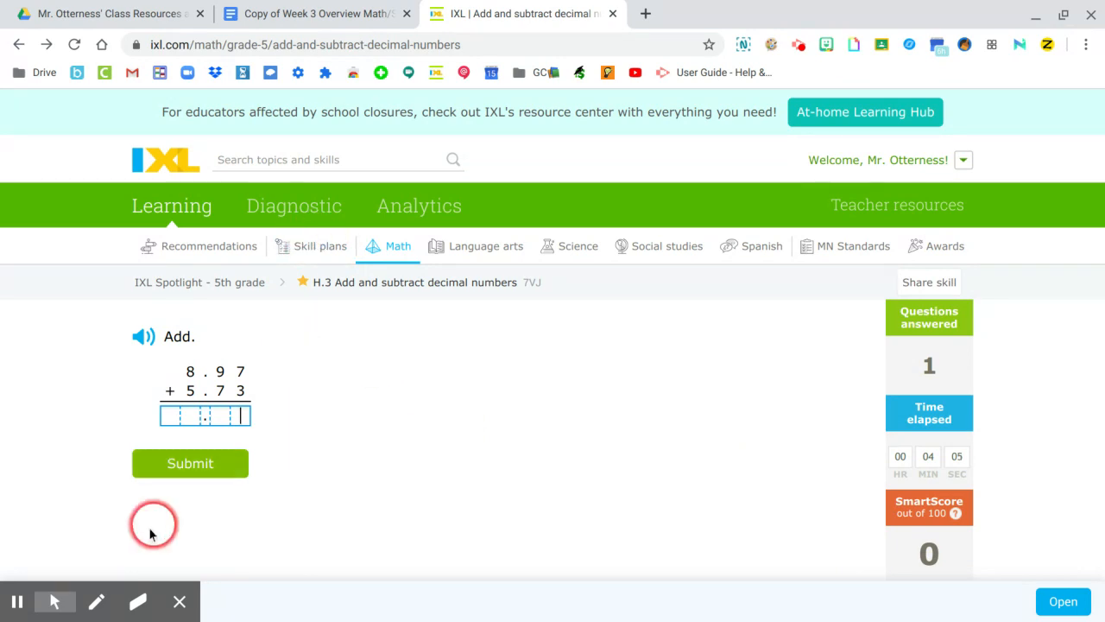
# With the red pen, draw 9.00 + 6.00 = 15.00 and the +.03, +.27 notes.
pyautogui.click(96, 601)
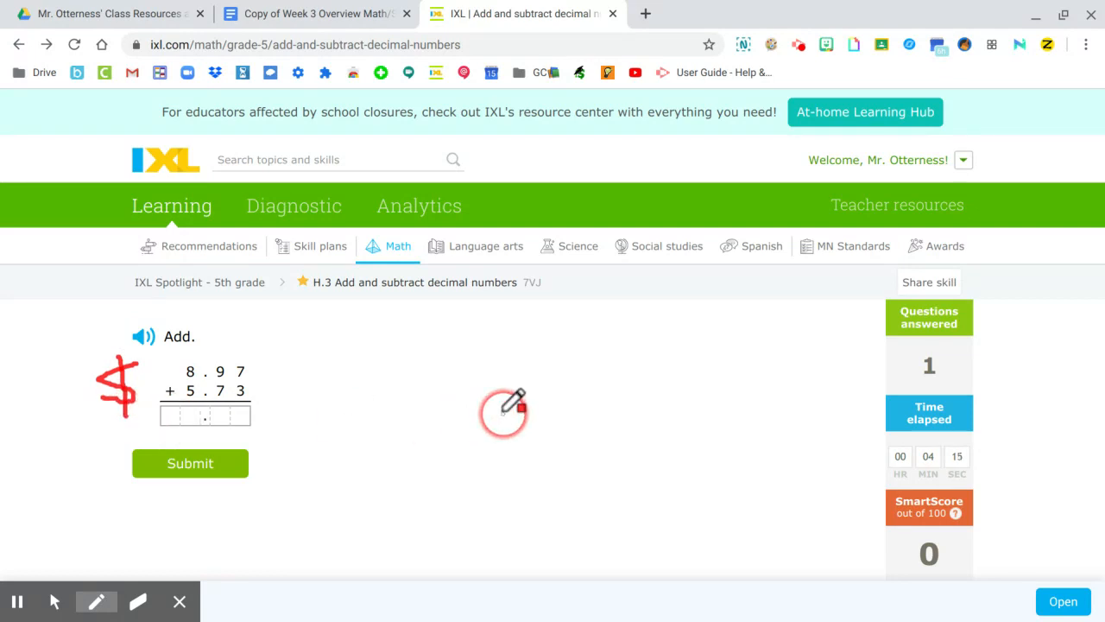
pyautogui.moveTo(175, 337)
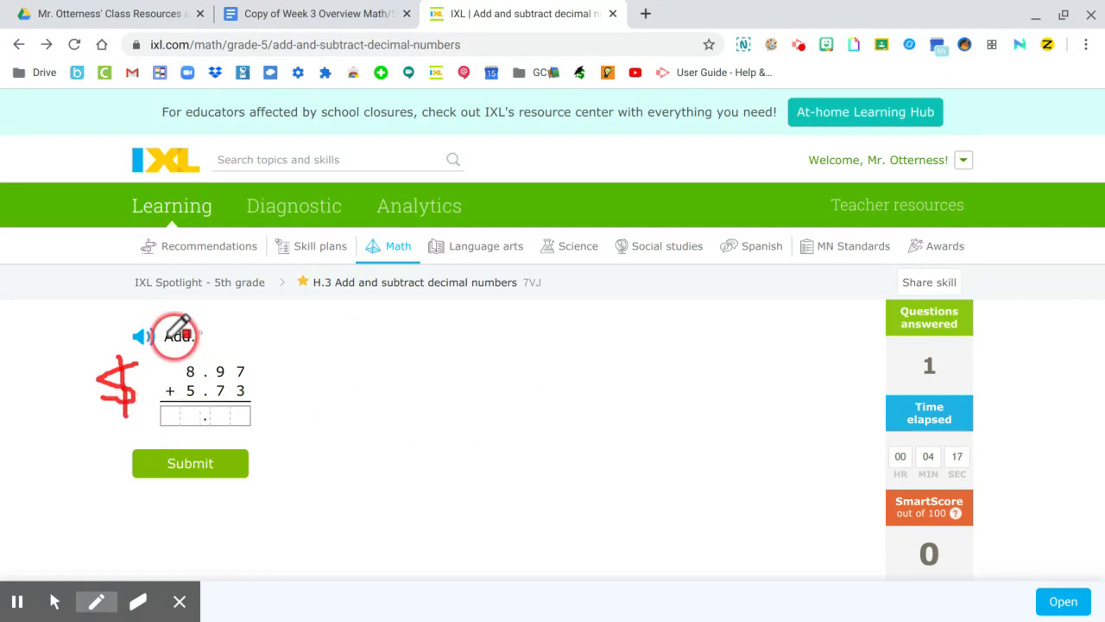
pyautogui.moveTo(295, 533)
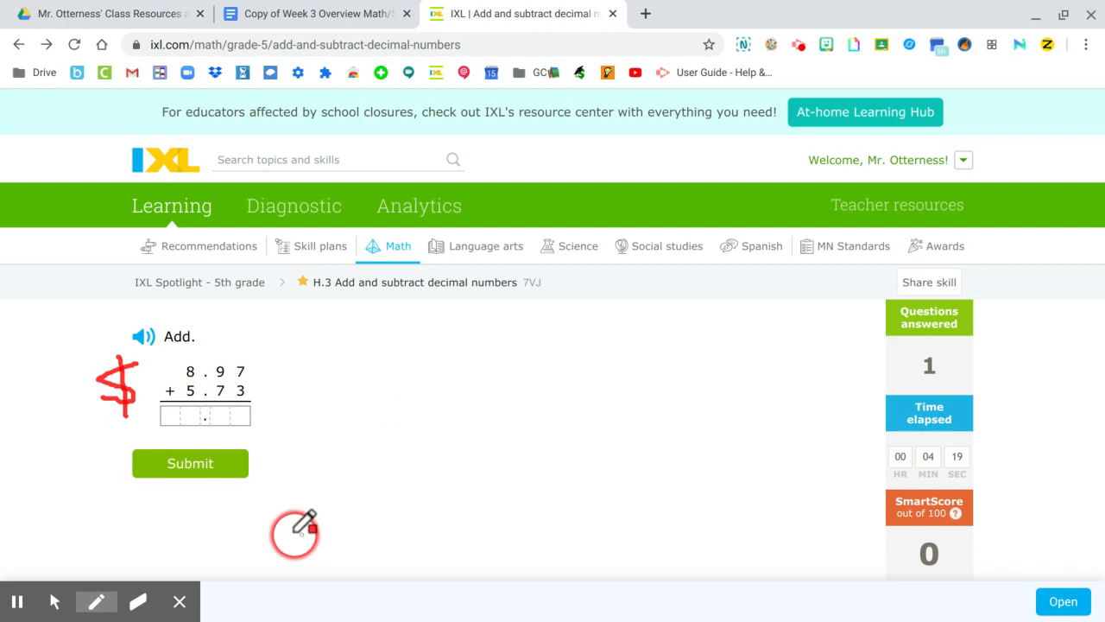
pyautogui.click(96, 601)
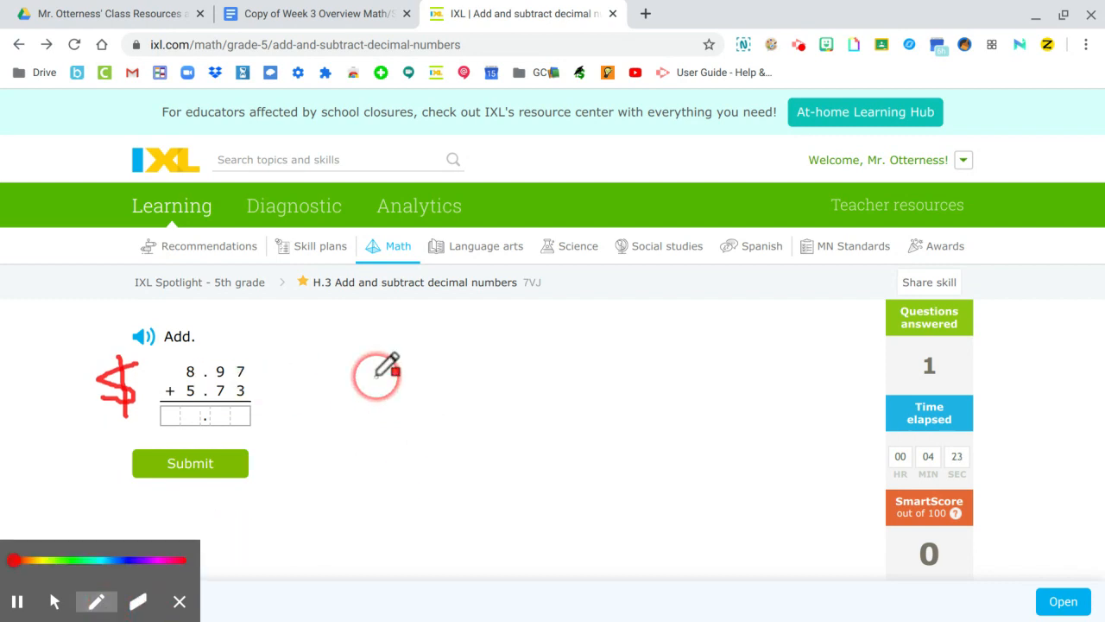
pyautogui.moveTo(423, 354)
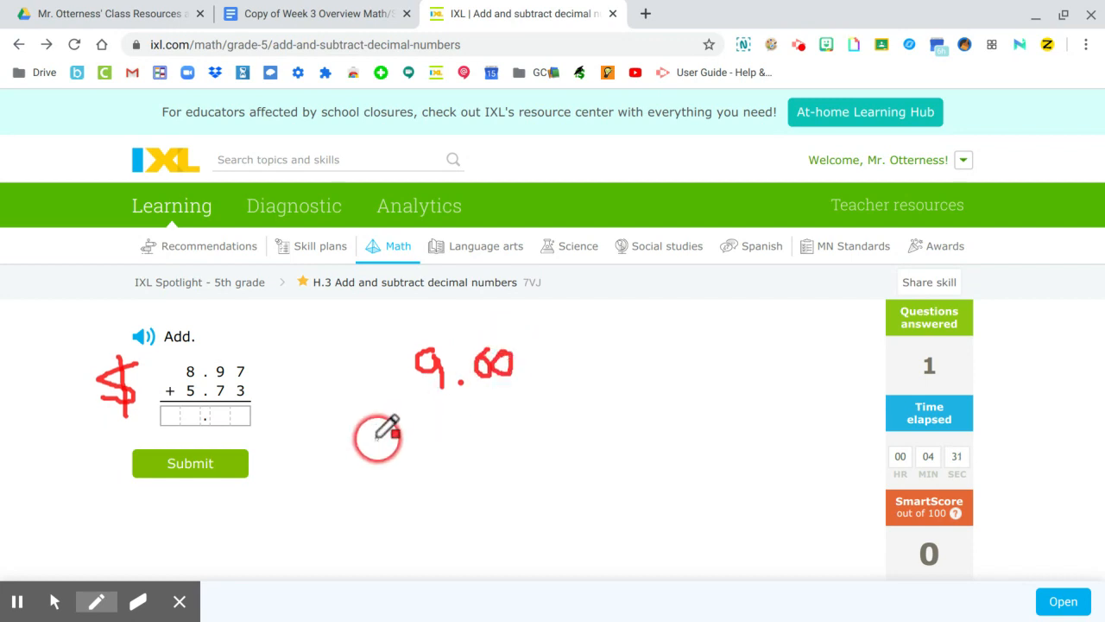
pyautogui.moveTo(309, 395)
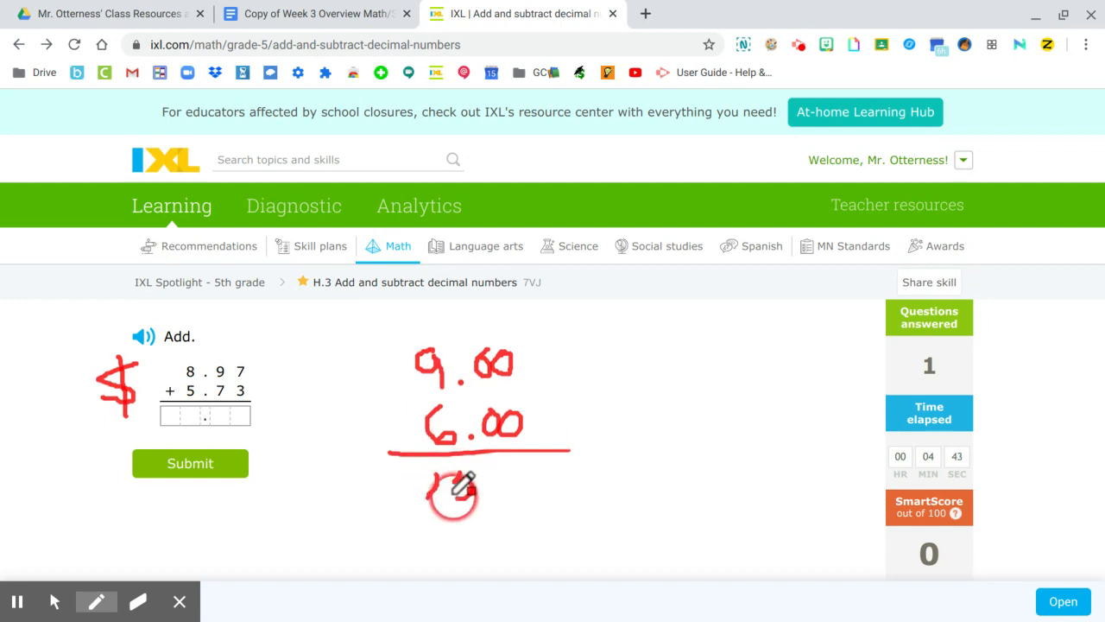
pyautogui.moveTo(454, 492); pyautogui.dragTo(618, 527)
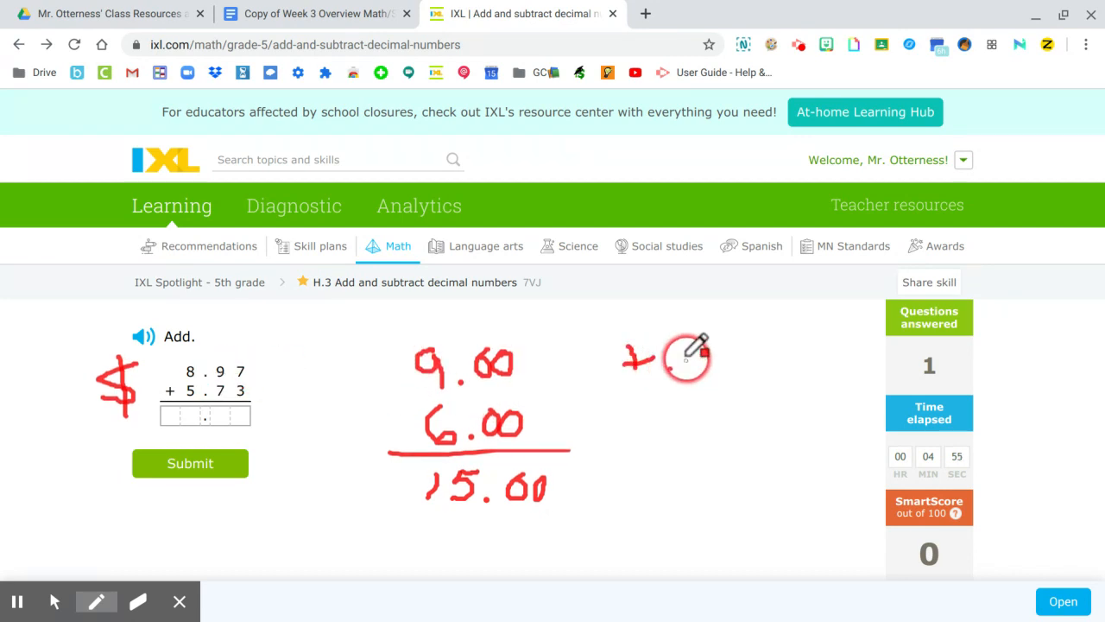
pyautogui.moveTo(691, 354); pyautogui.dragTo(730, 371)
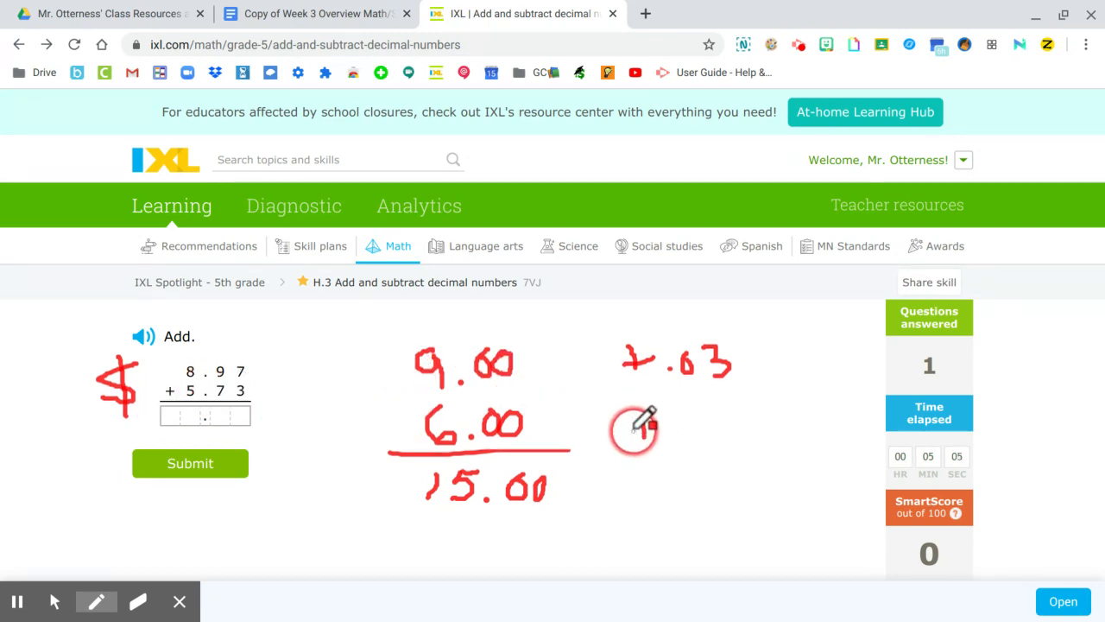
pyautogui.moveTo(635, 428); pyautogui.dragTo(709, 421)
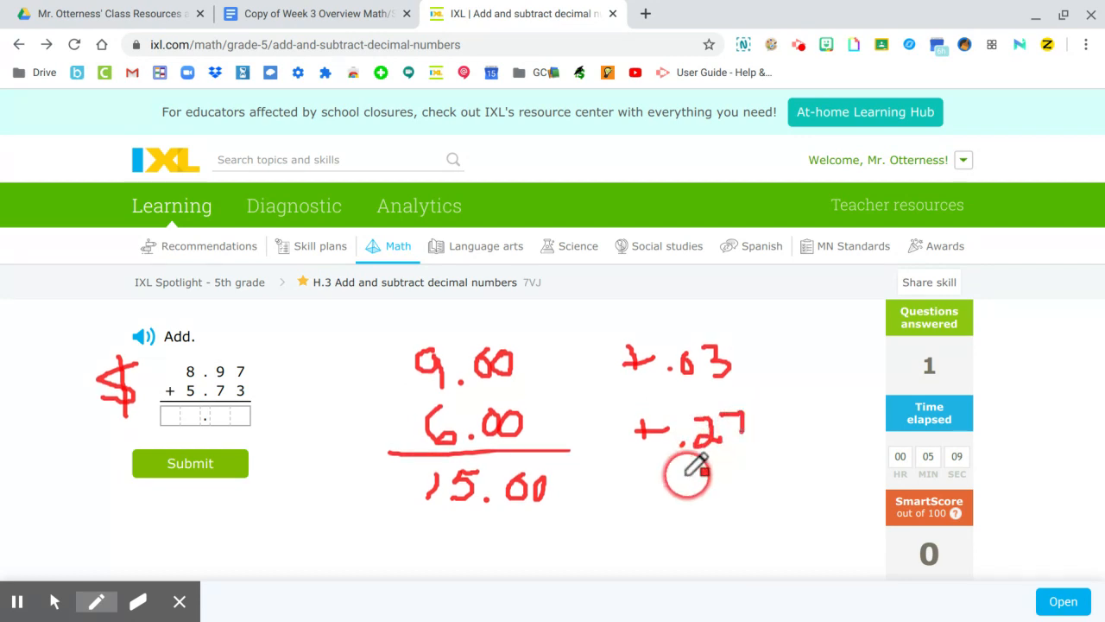
pyautogui.moveTo(348, 399)
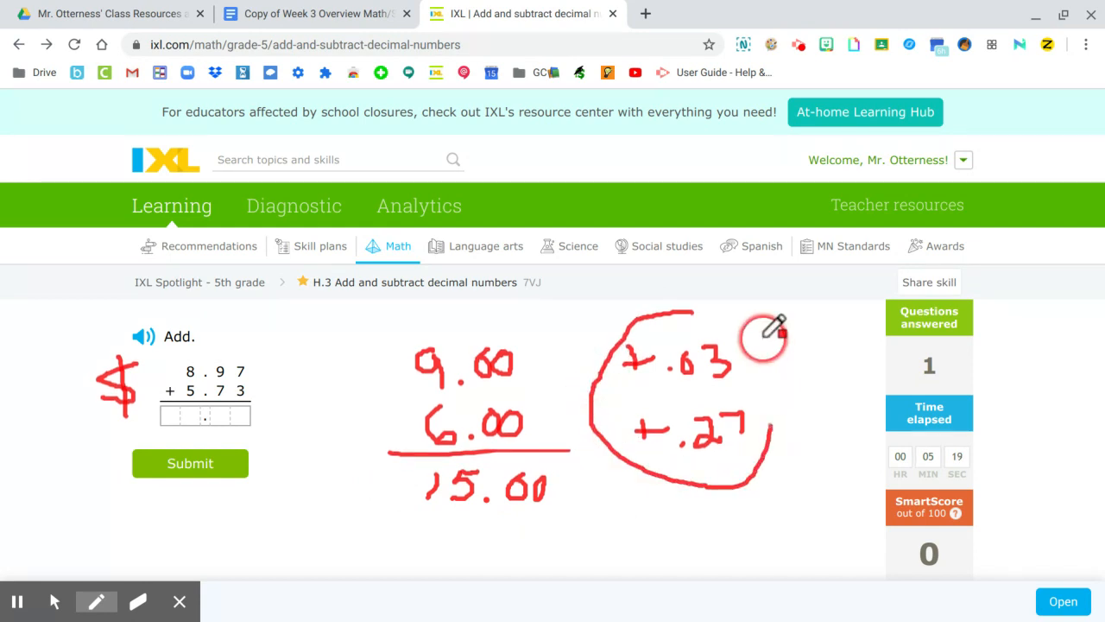
# Circle .03 and .27 as .30 and subtract from 15.00 to get 14.70.
pyautogui.moveTo(773, 333); pyautogui.dragTo(717, 380)
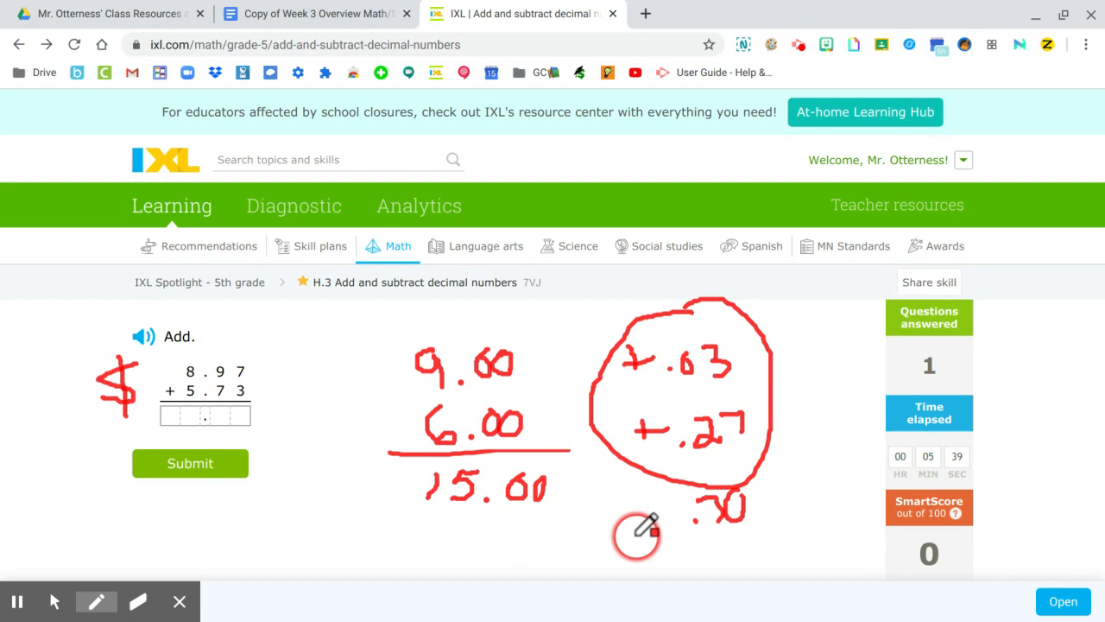
pyautogui.moveTo(652, 506)
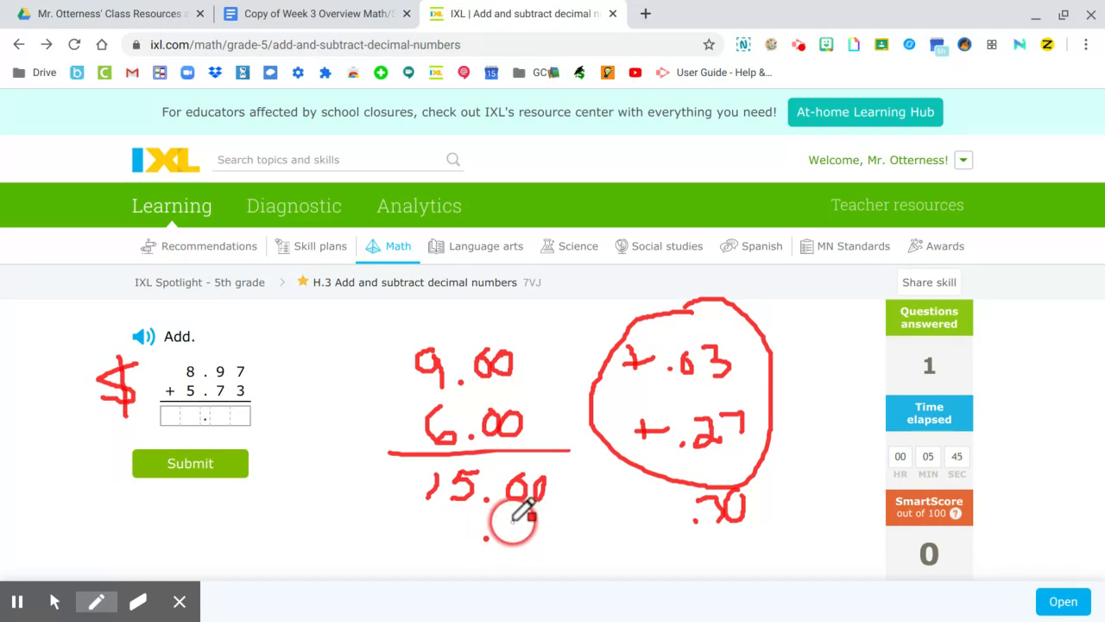
pyautogui.moveTo(518, 518); pyautogui.dragTo(544, 544)
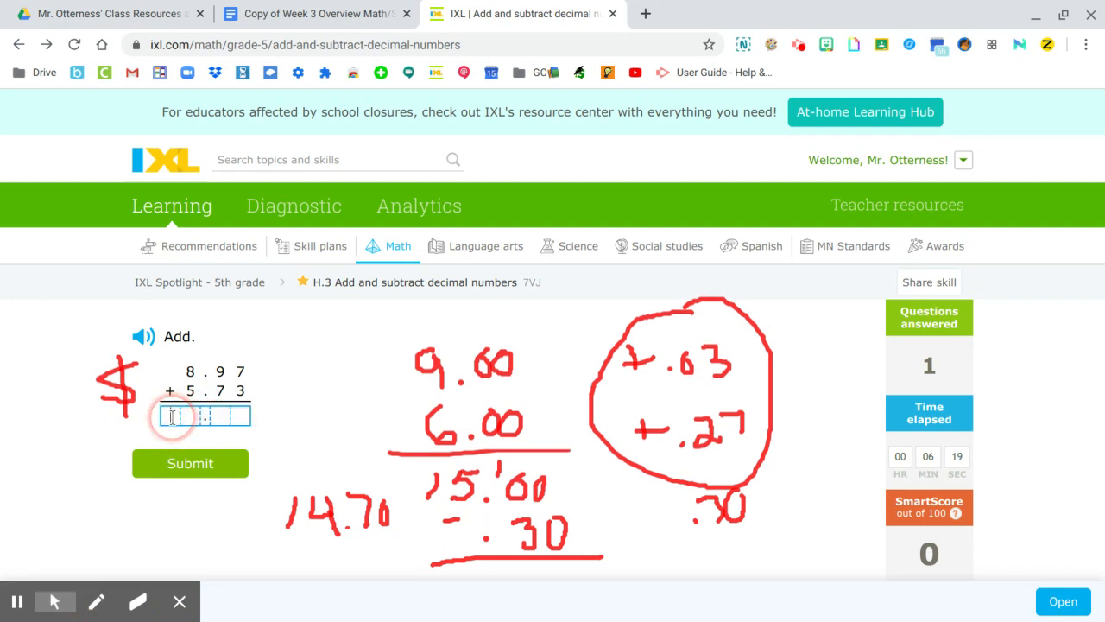
# Submit 14.70 for 8.97 + 5.73 and clear all red annotations.
pyautogui.write('14.70')
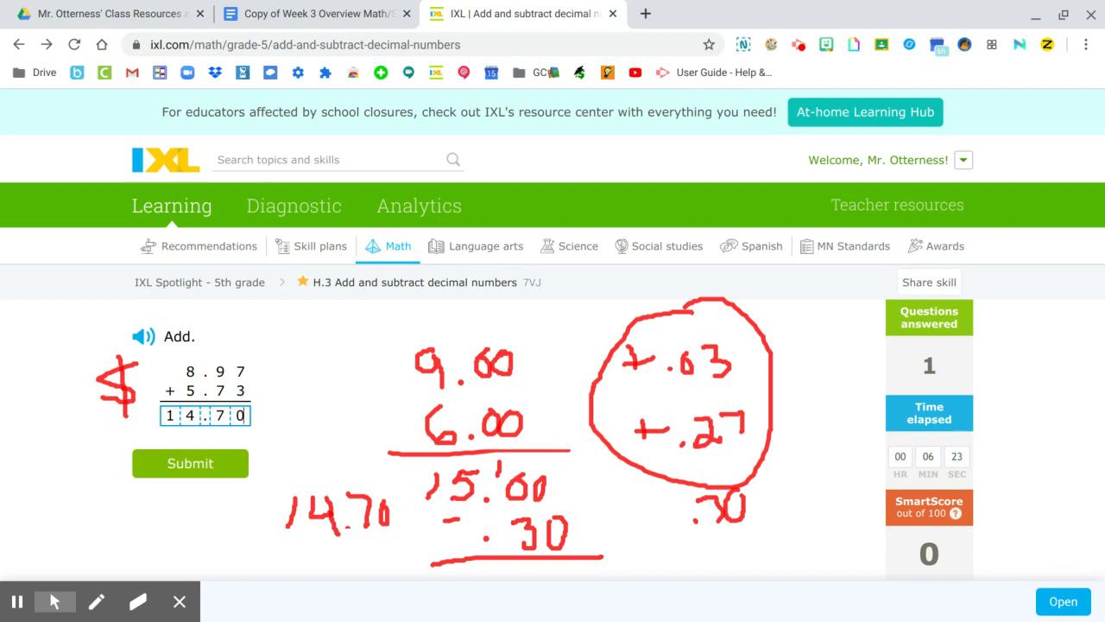
pyautogui.click(189, 464)
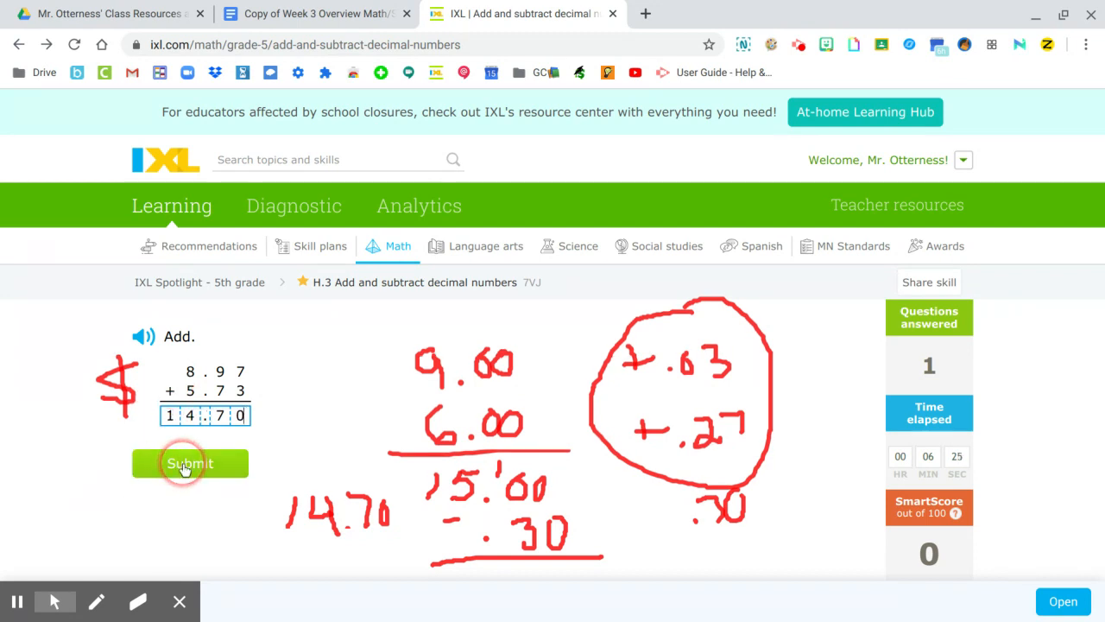
pyautogui.click(189, 463)
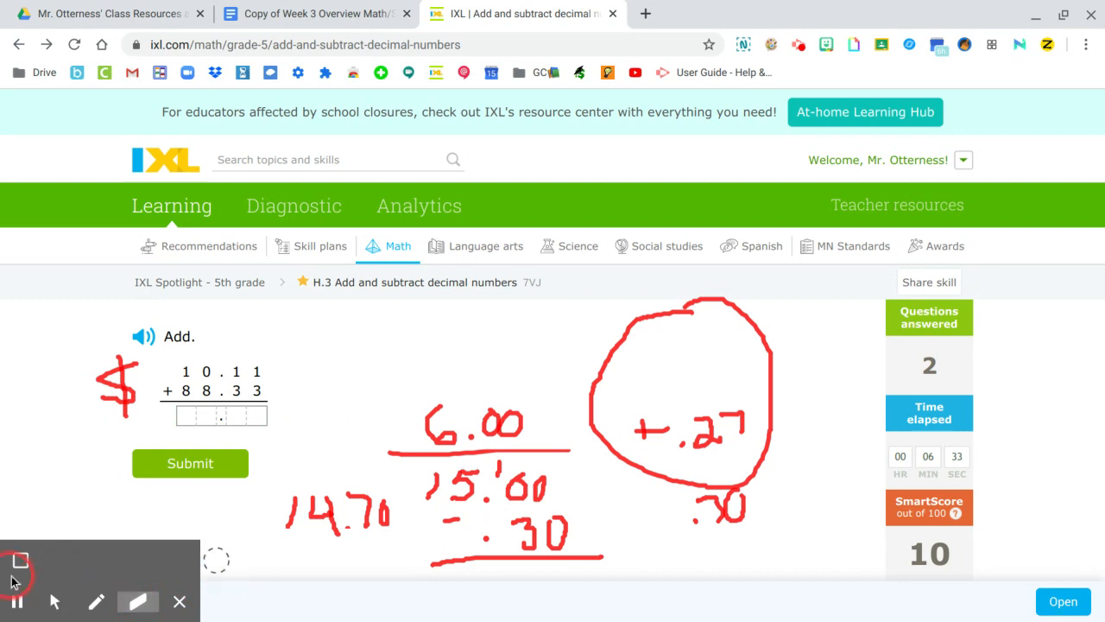
pyautogui.click(19, 560)
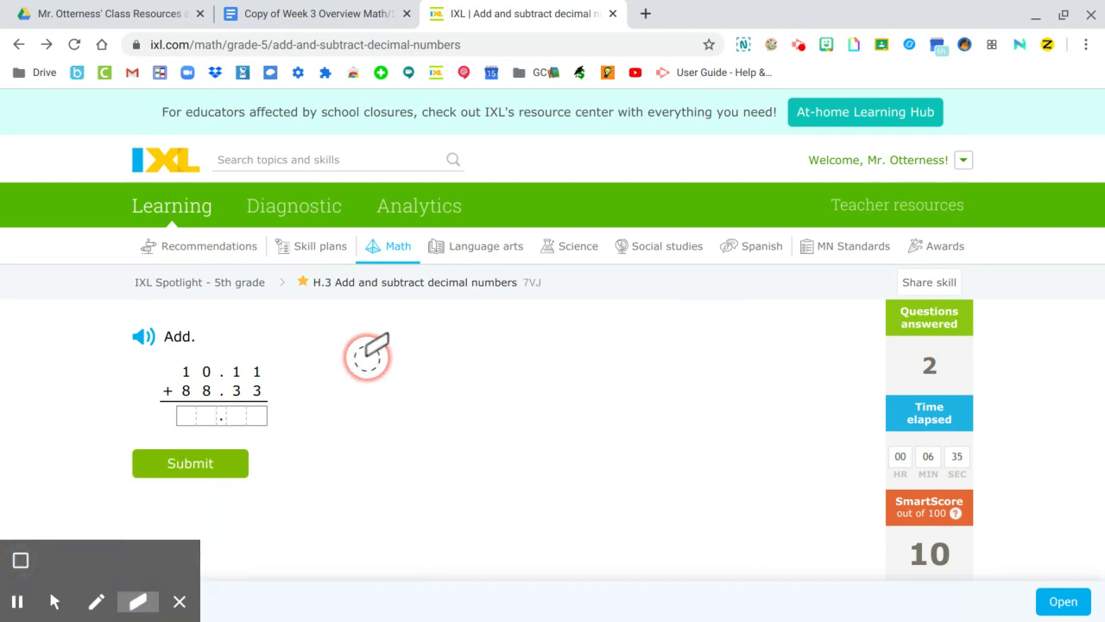